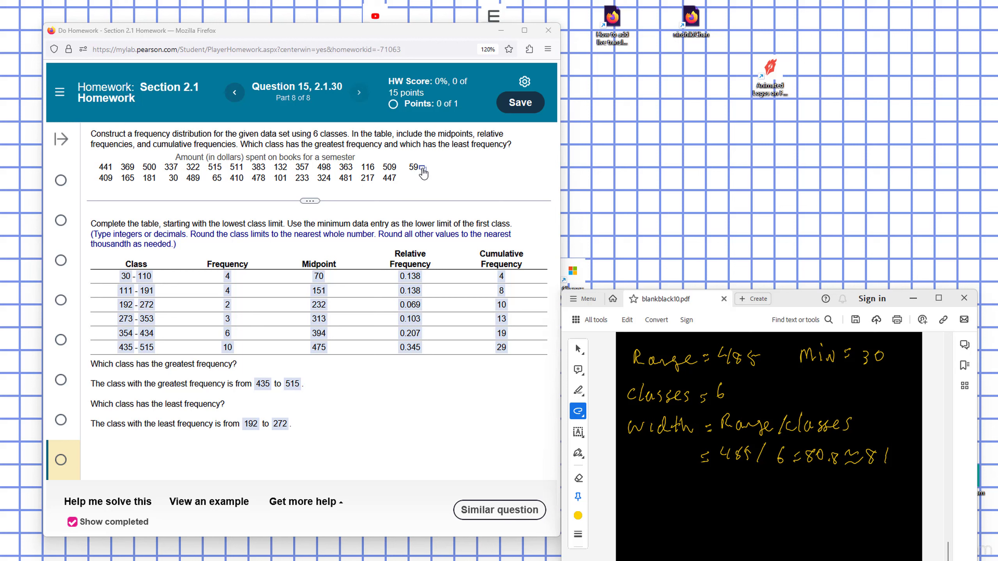
mouse_move(424, 172)
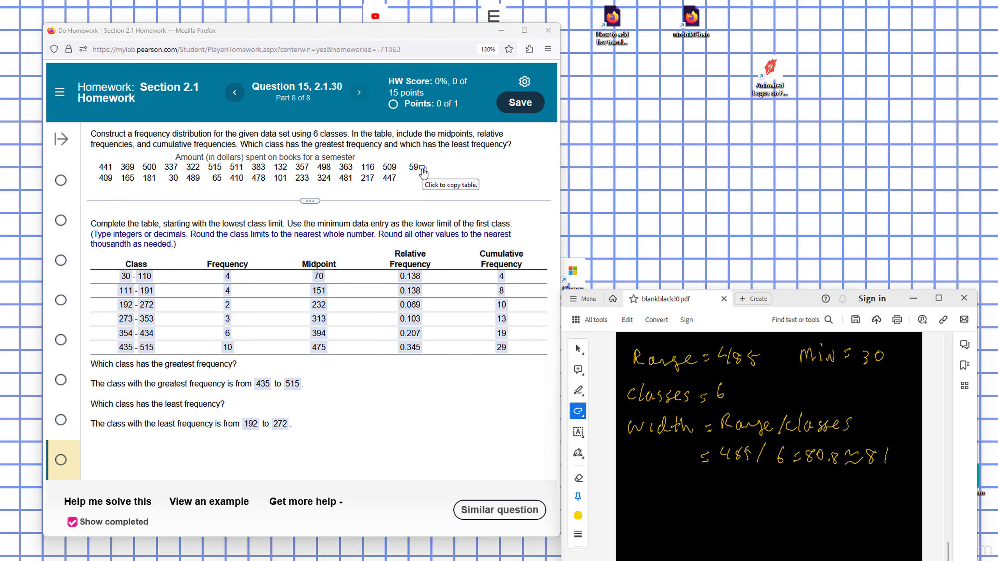
- Send the book-spending data table from MyLab Math to StatCrunch
click(422, 172)
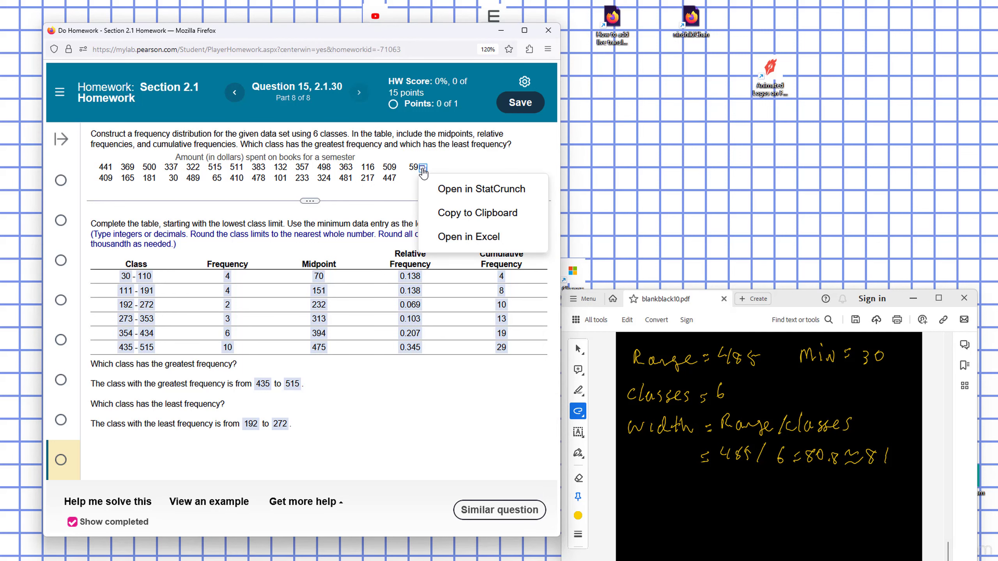
click(467, 192)
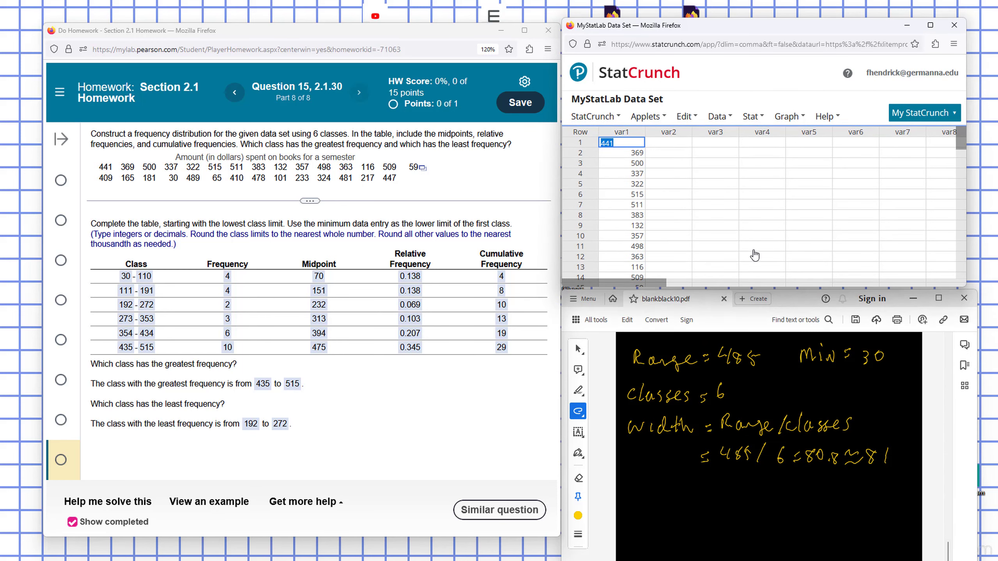
mouse_move(747, 172)
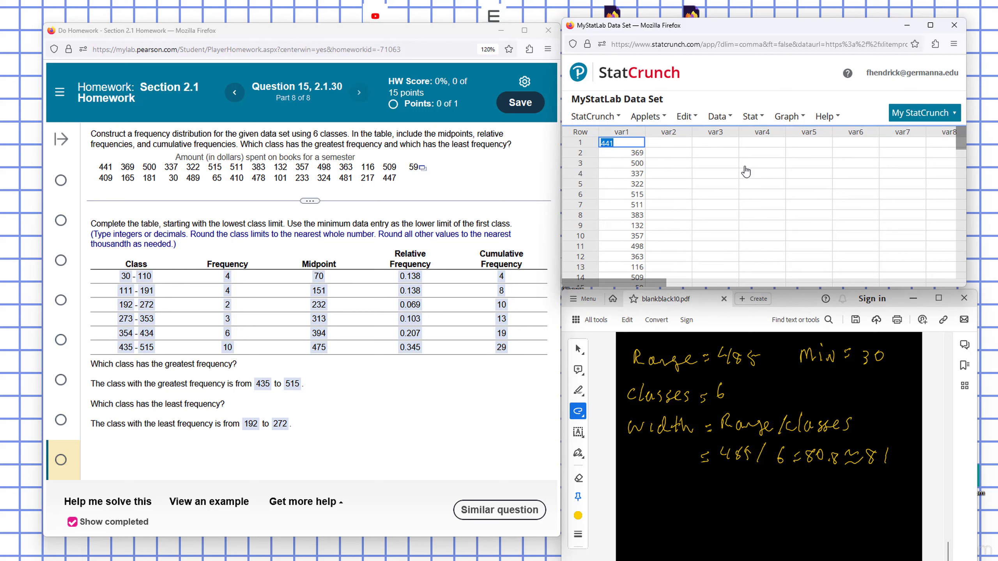
- Compute summary statistics Range and Min for var1, giving 485 and 30
click(751, 116)
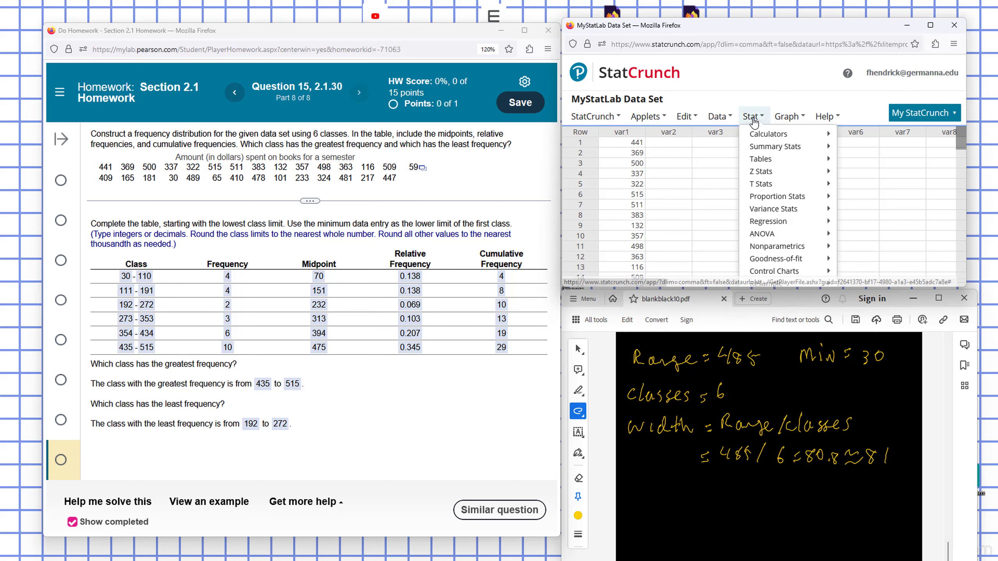
click(761, 163)
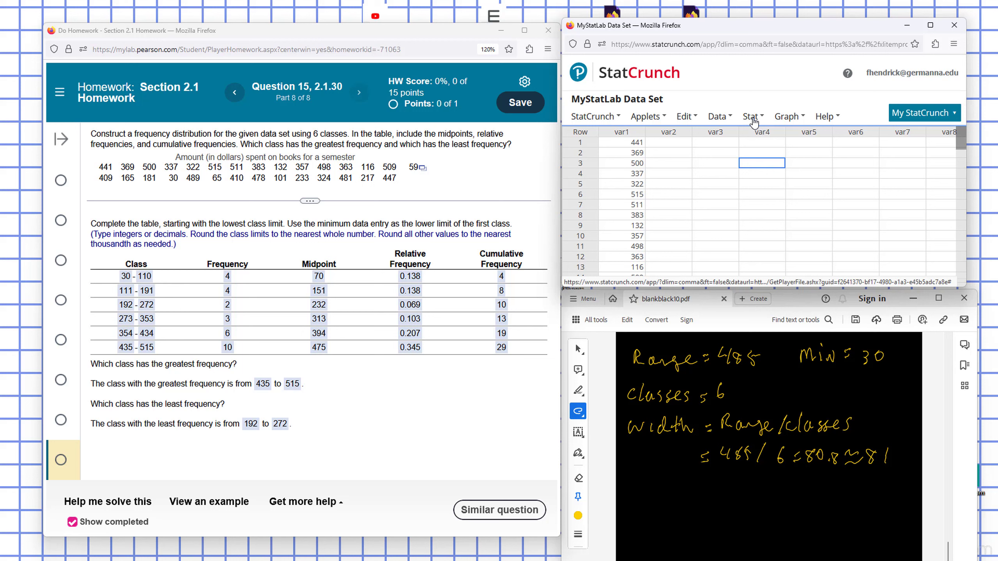
click(752, 117)
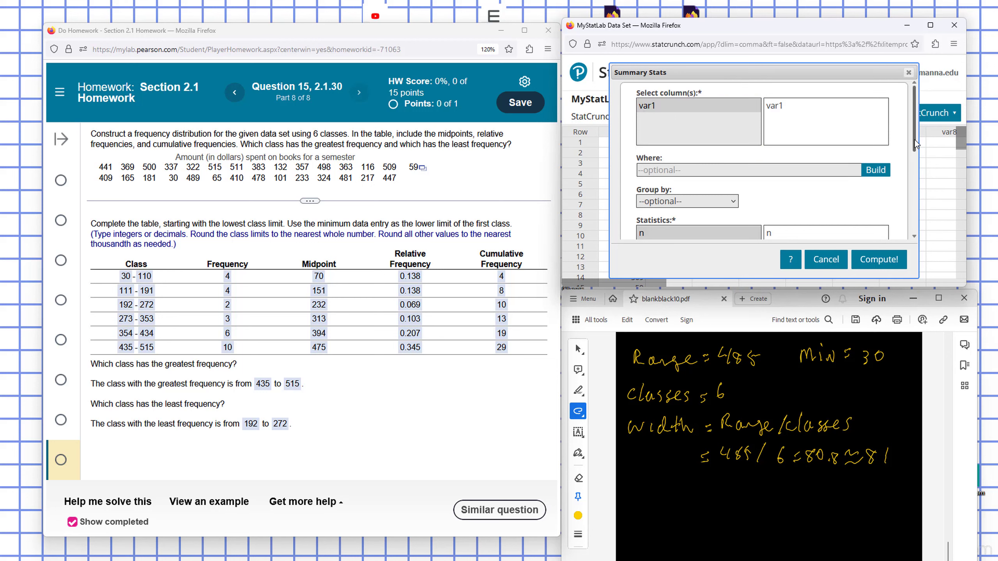
scroll(down, 3)
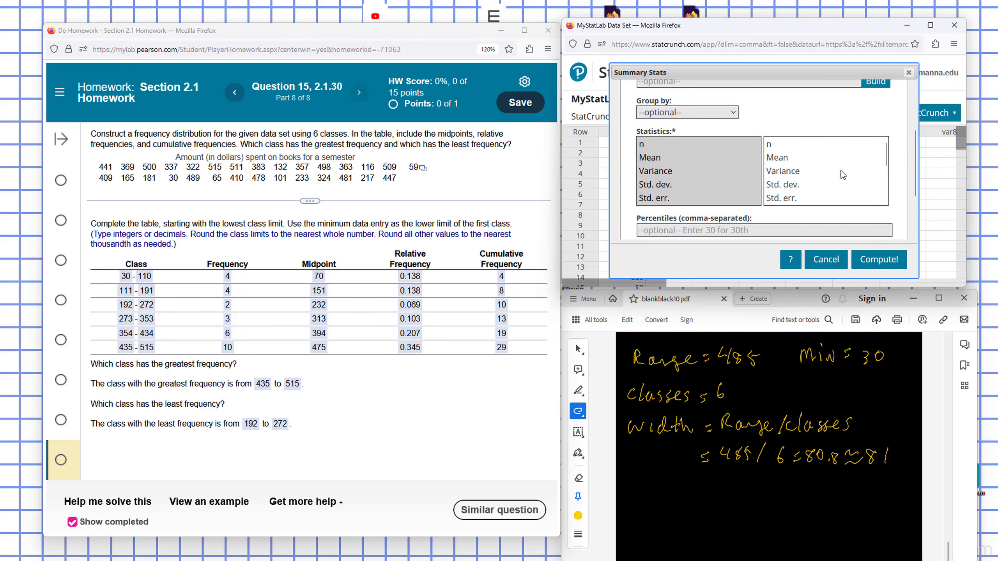
mouse_move(769, 151)
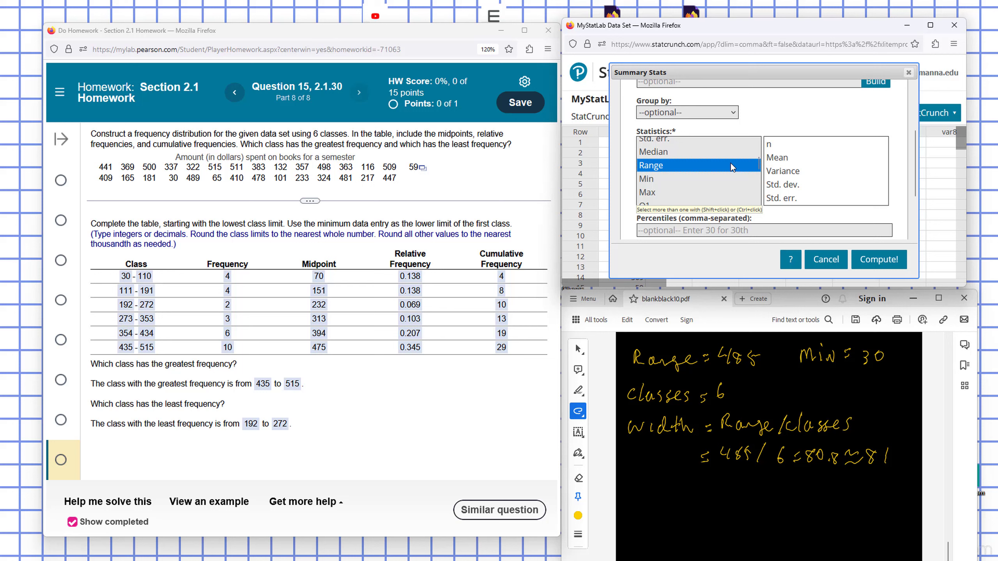
click(650, 165)
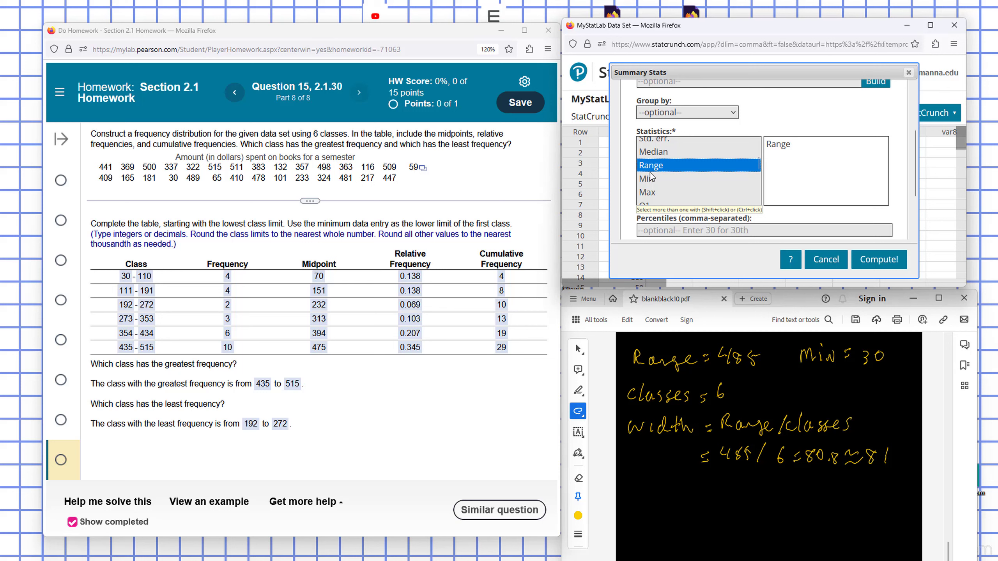
click(650, 179)
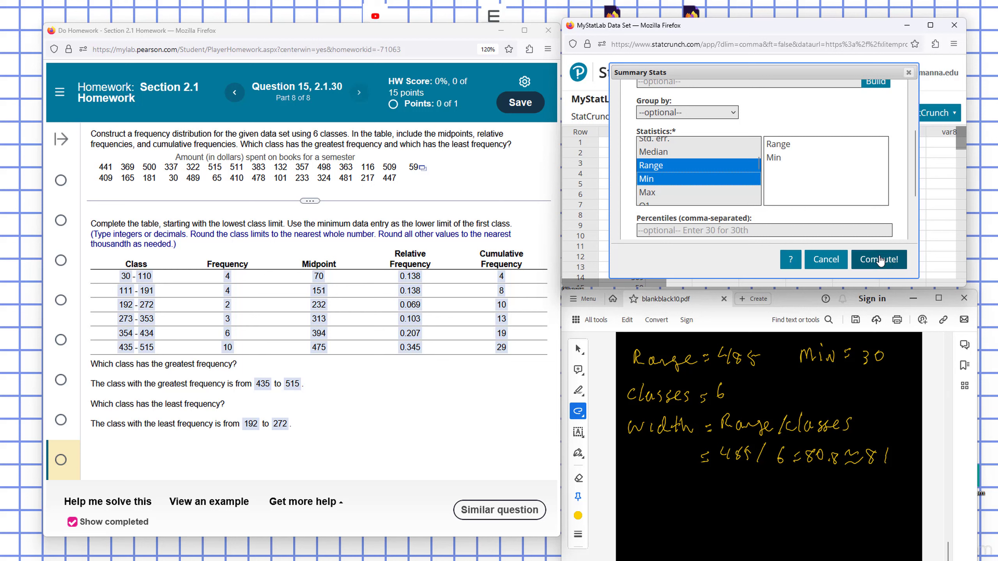
click(879, 259)
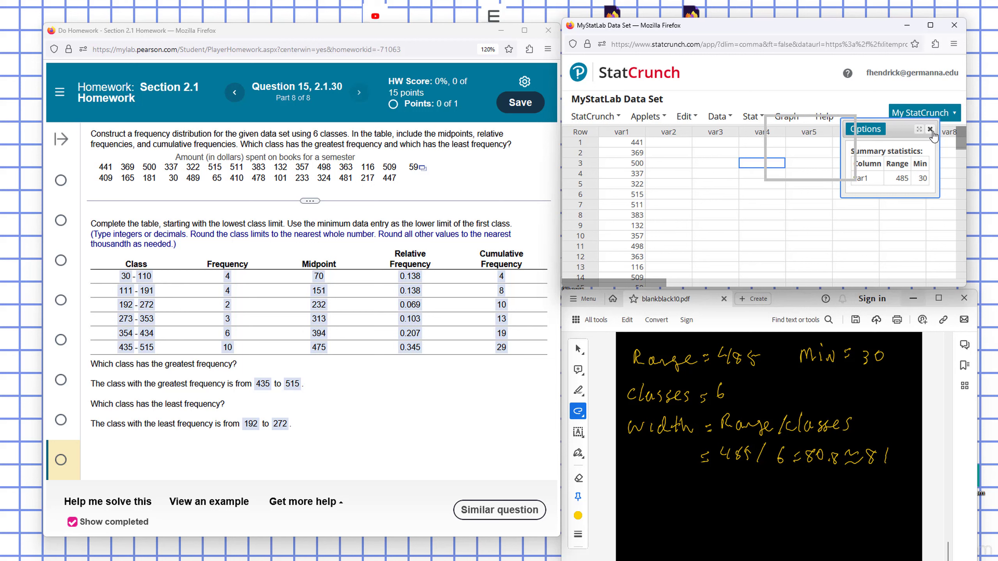
- Bin var1 into fixed-width classes starting at 30 with width 81 as a new column
click(930, 129)
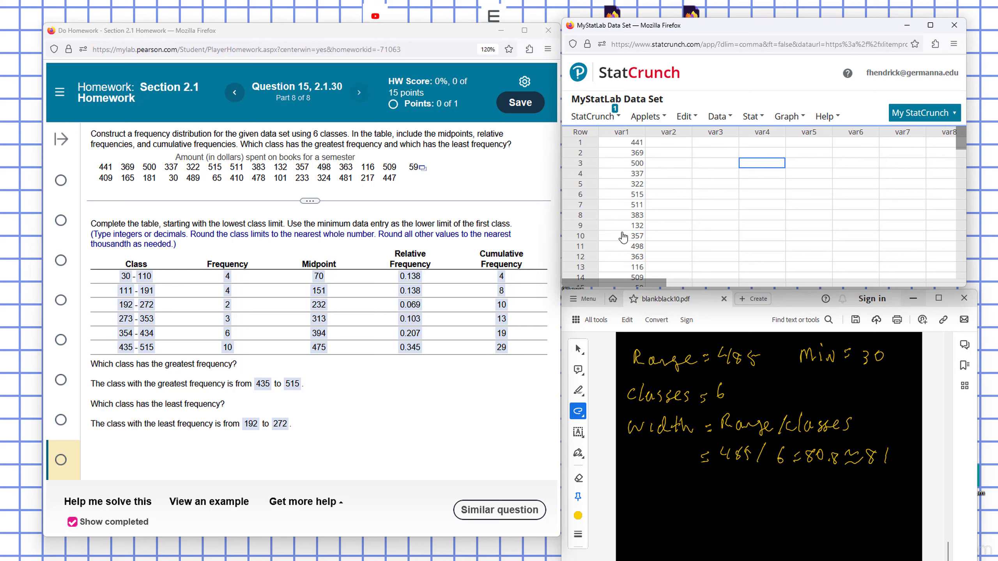
click(718, 116)
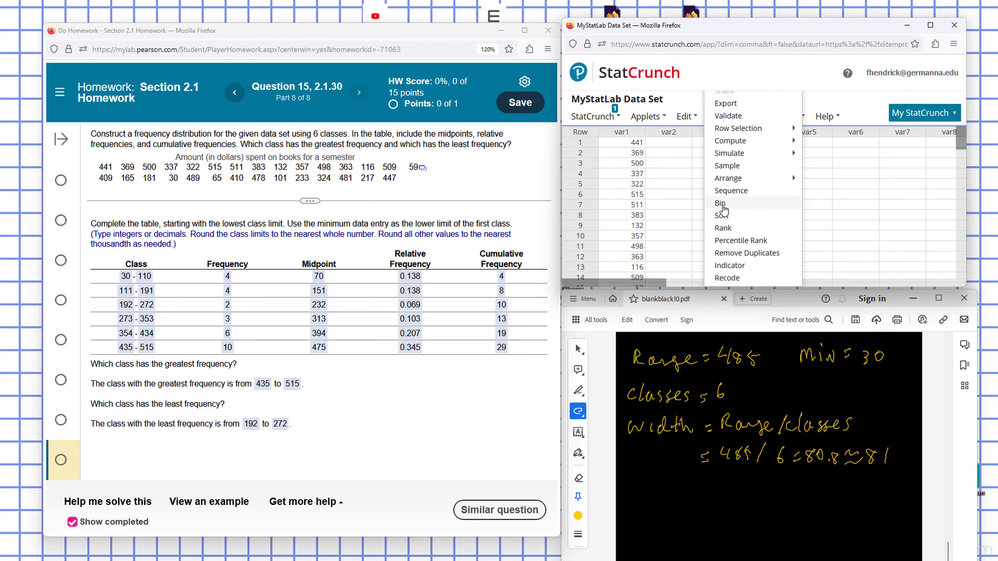
click(719, 203)
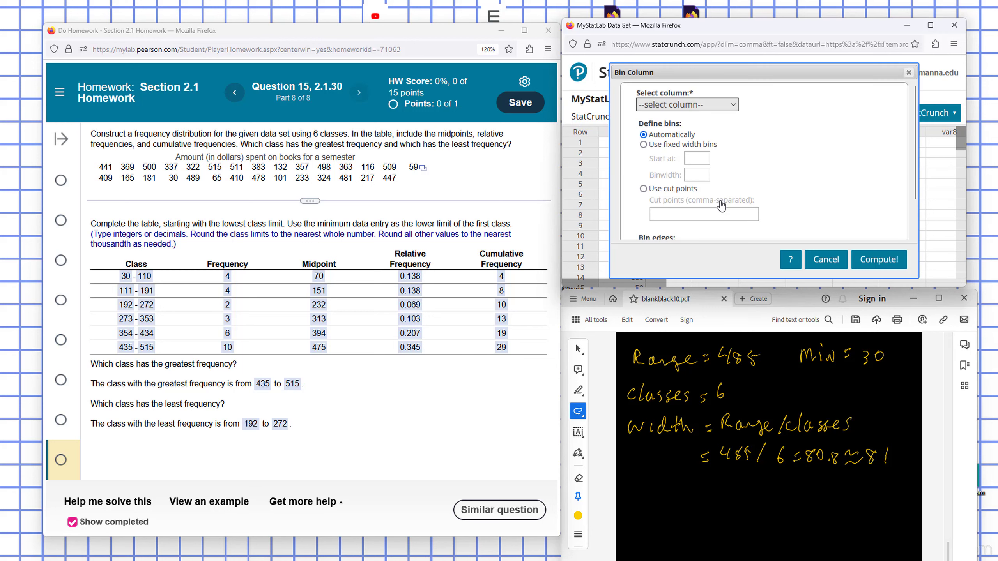
click(686, 105)
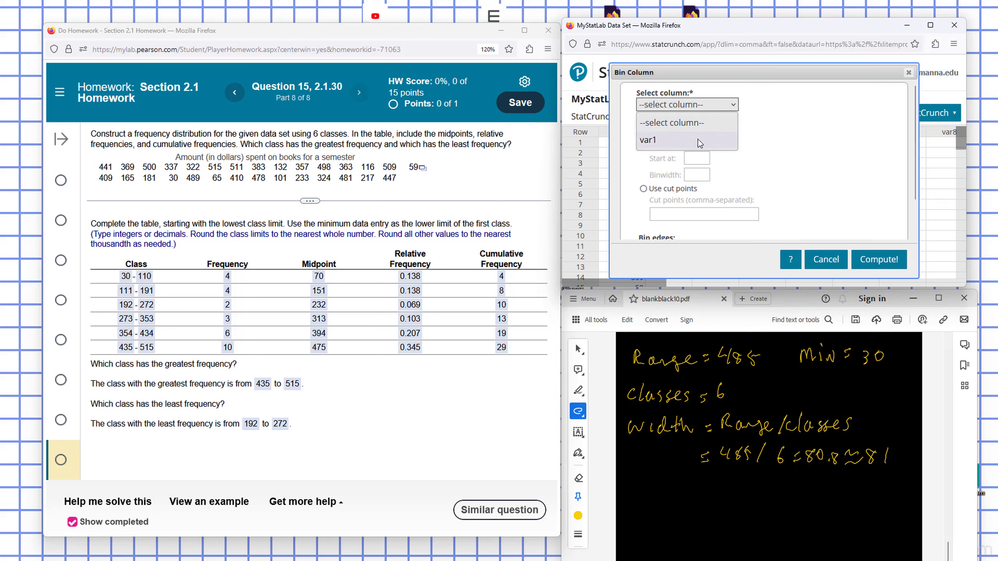
click(649, 140)
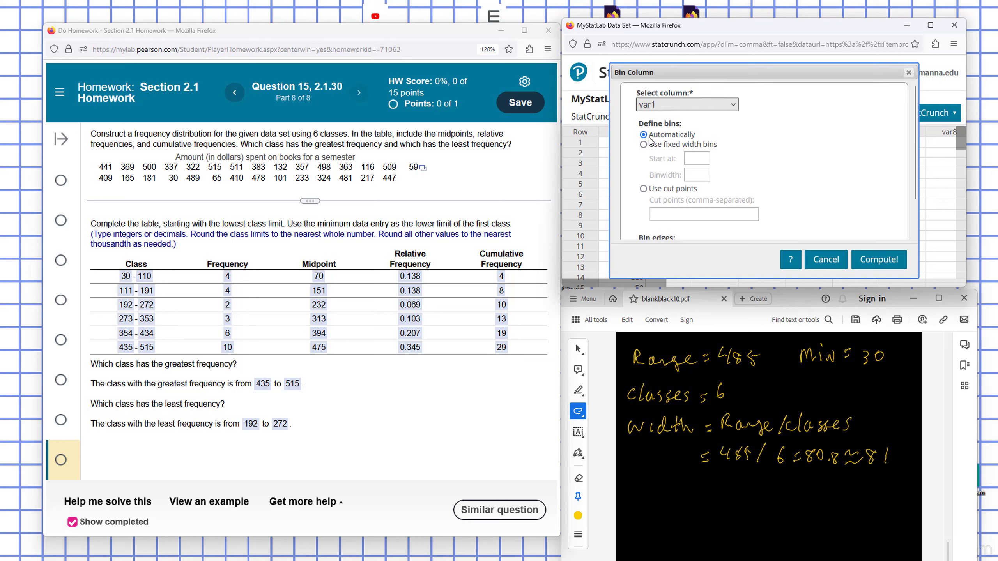
click(643, 144)
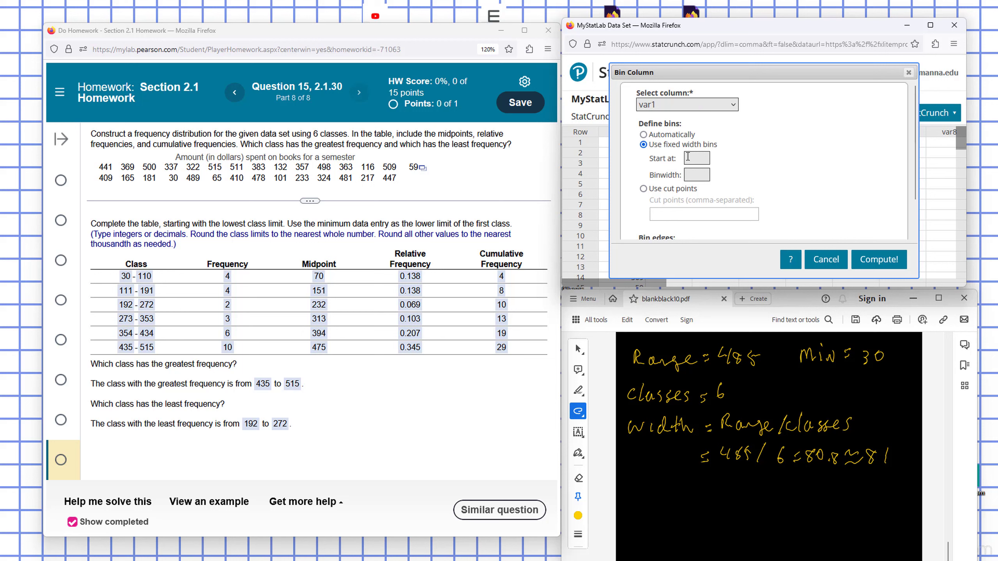
click(695, 157)
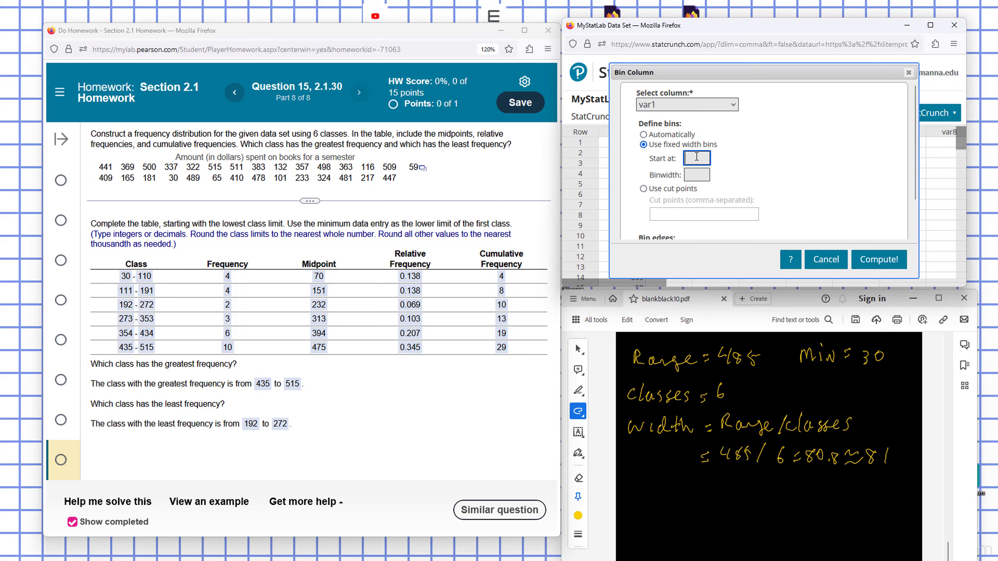
text(30)
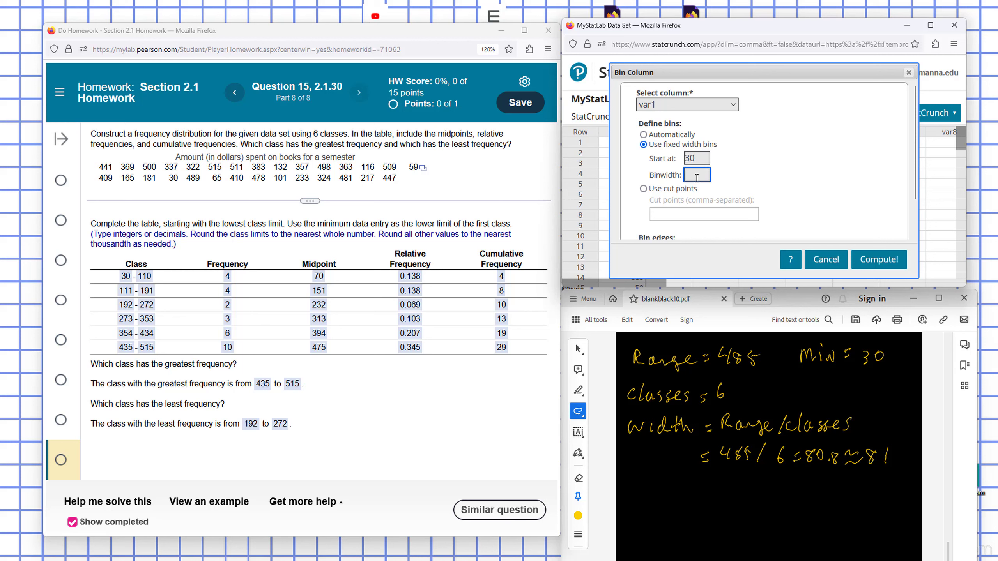
text(81)
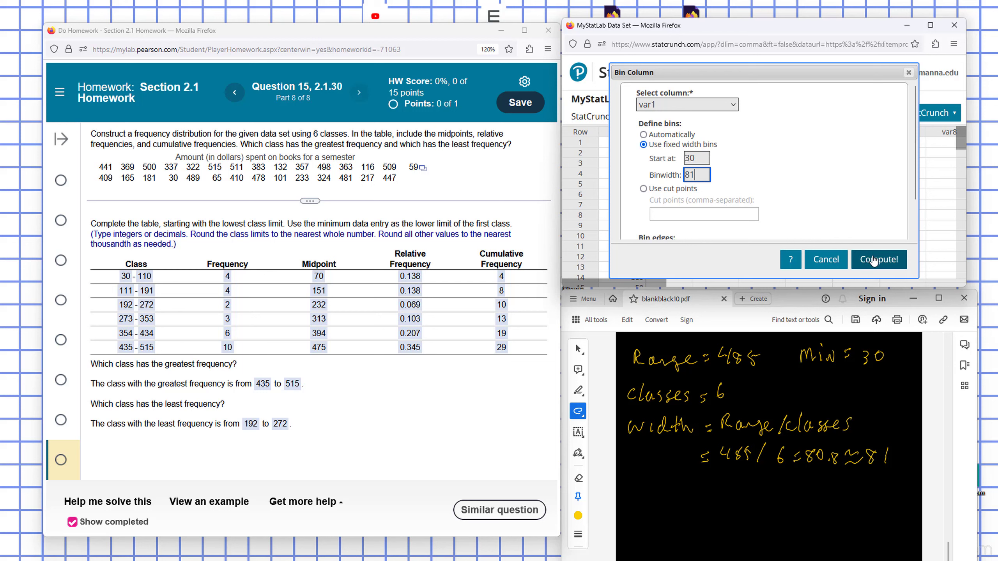
click(879, 260)
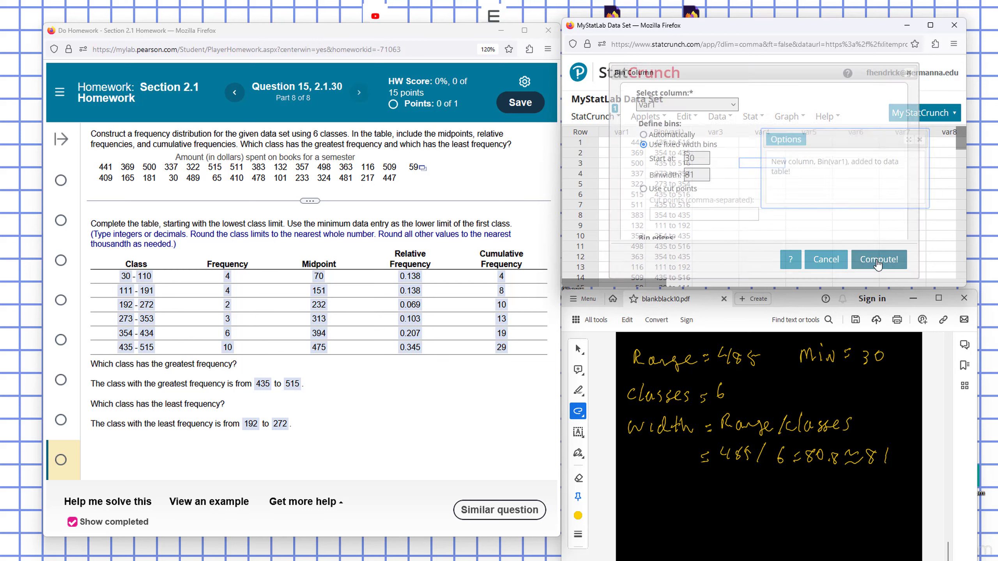
click(879, 259)
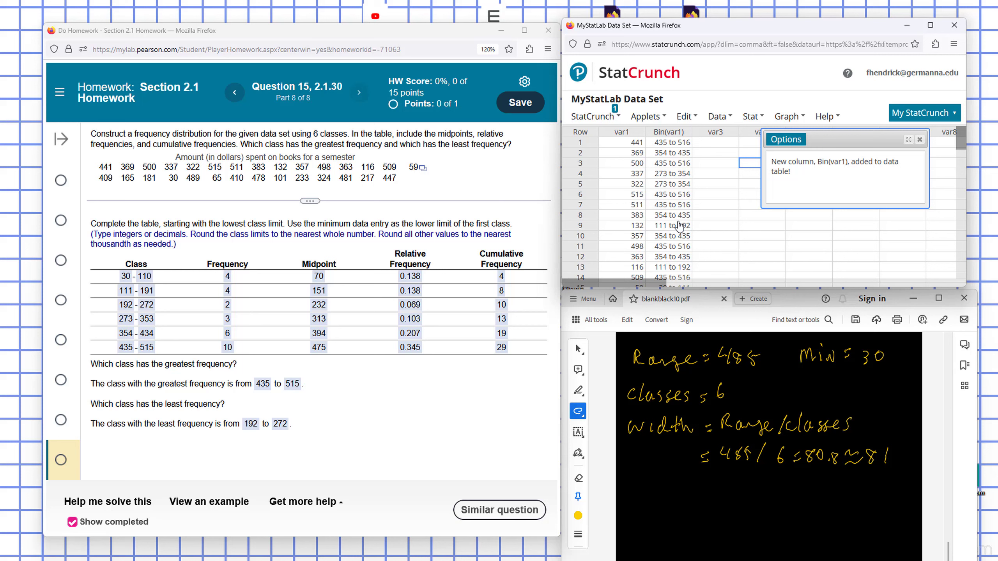
mouse_move(921, 144)
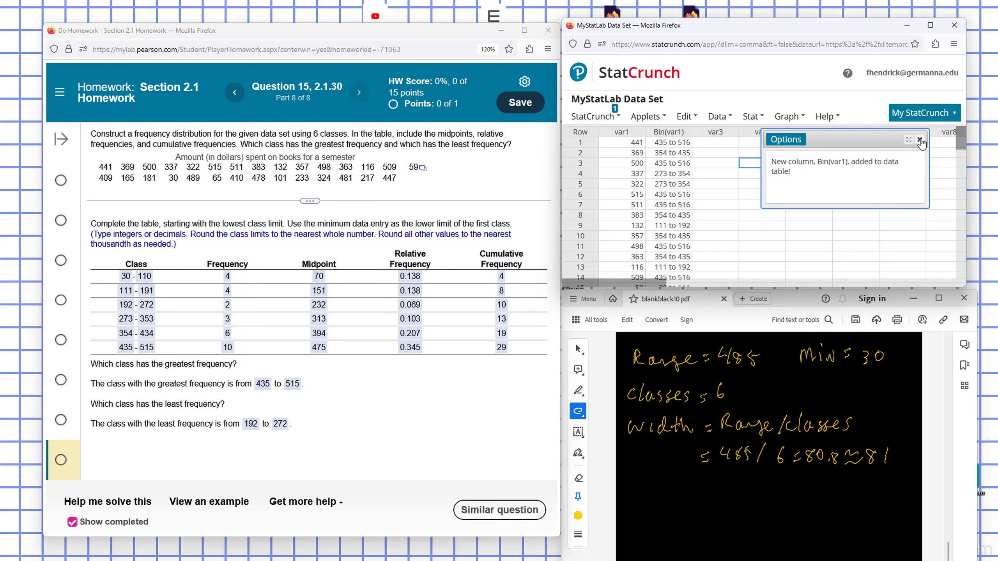
mouse_move(922, 142)
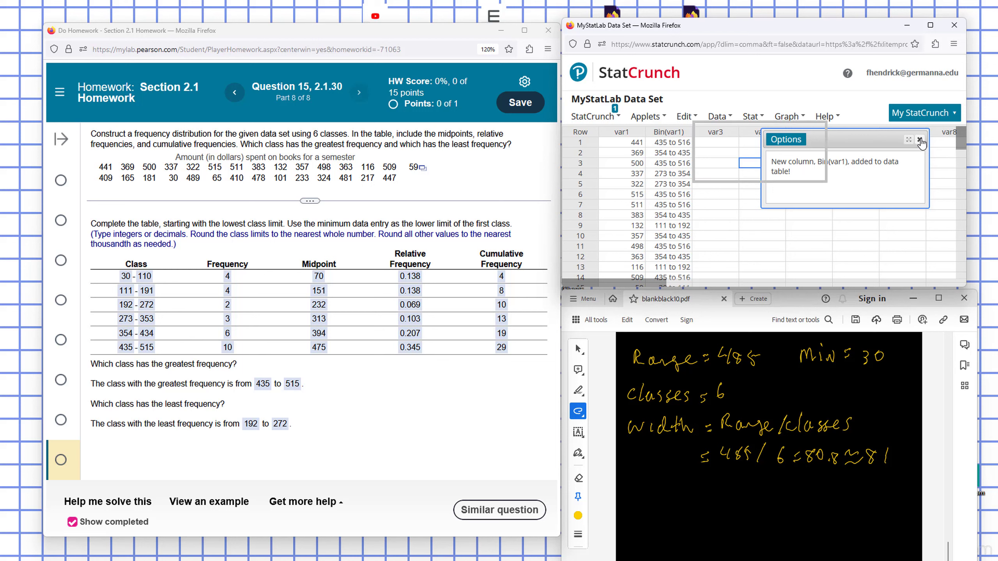
click(922, 139)
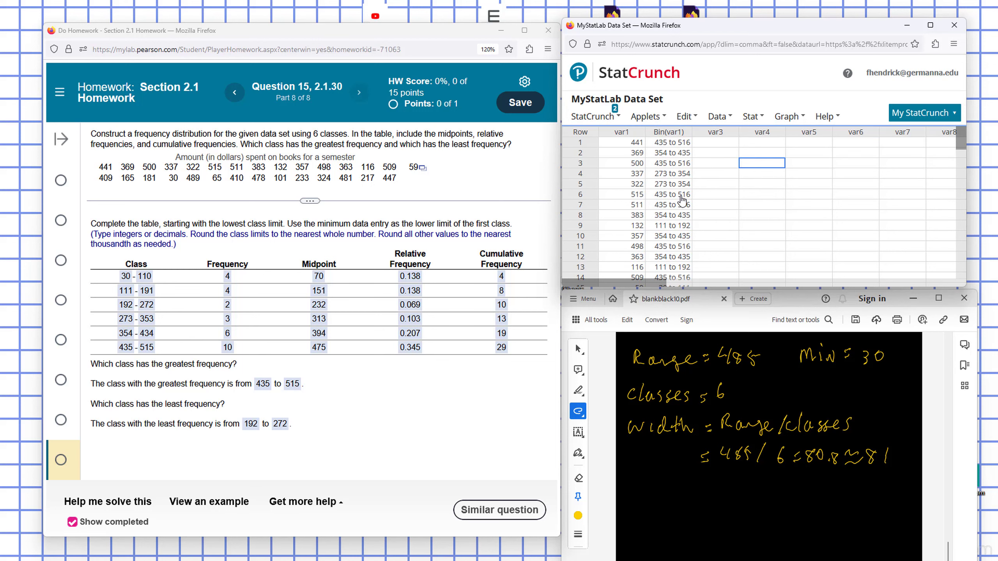
mouse_move(754, 126)
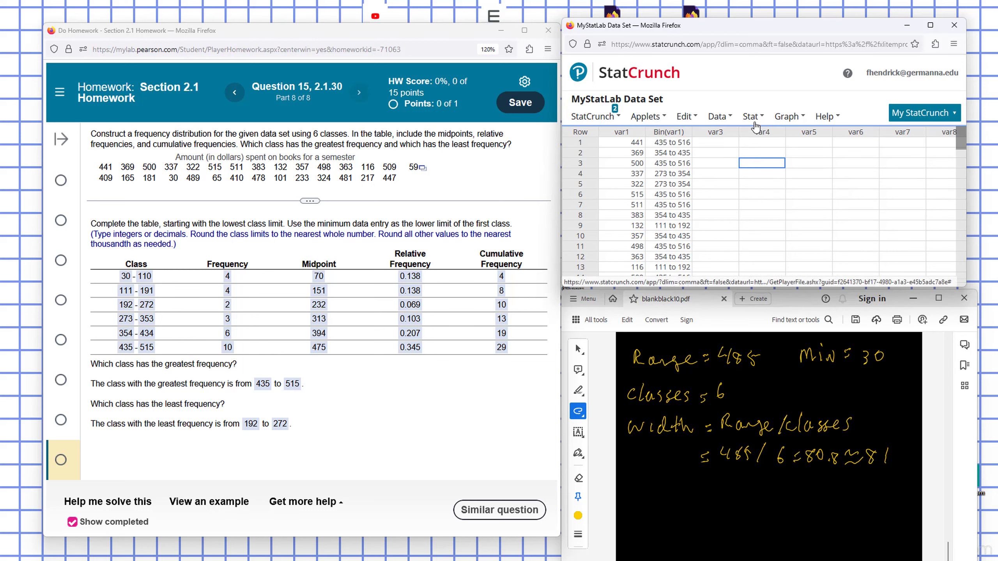
- Build a Bin(var1) frequency table with frequency, relative and cumulative frequency, stored in the data table
click(752, 116)
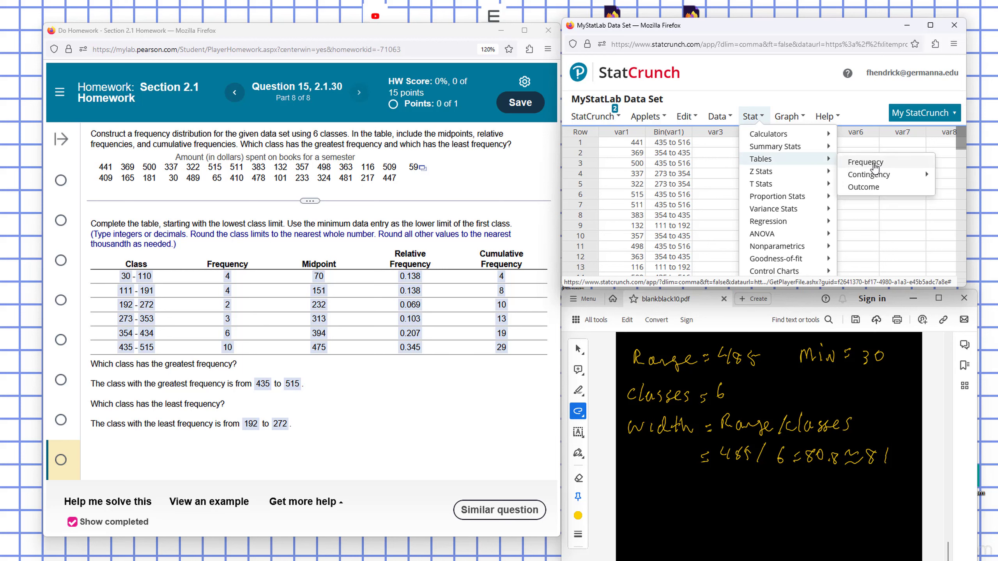
click(865, 162)
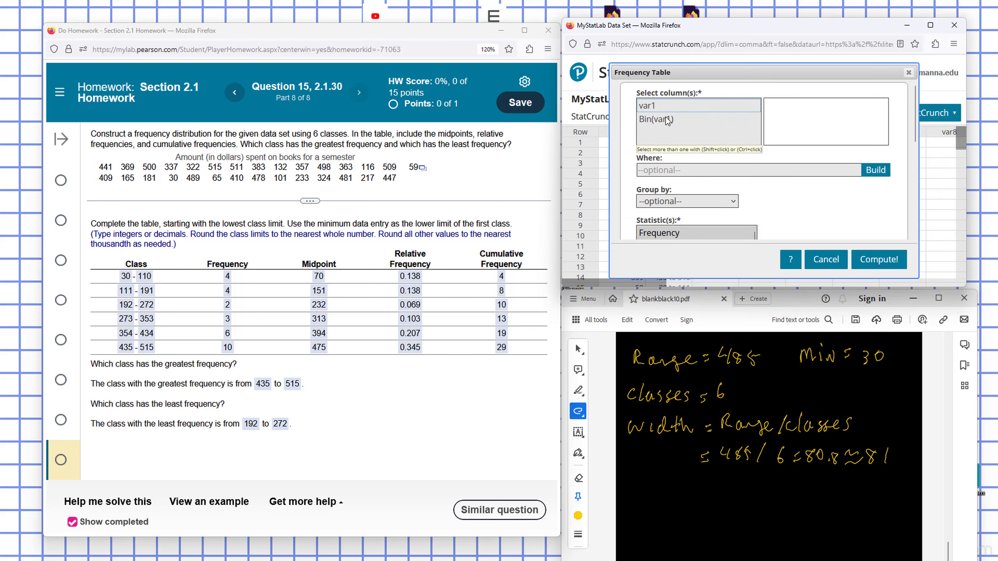
click(656, 119)
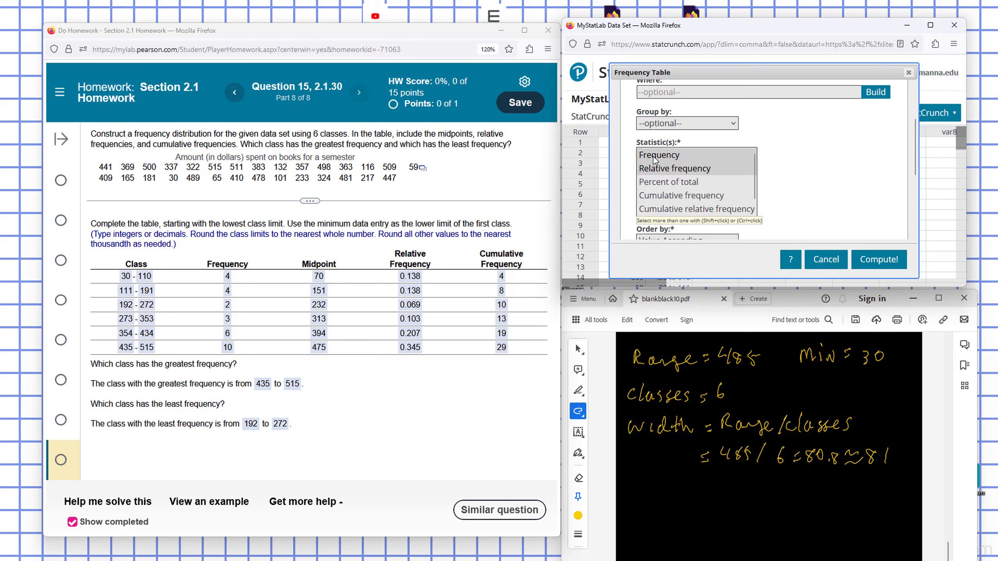
click(660, 154)
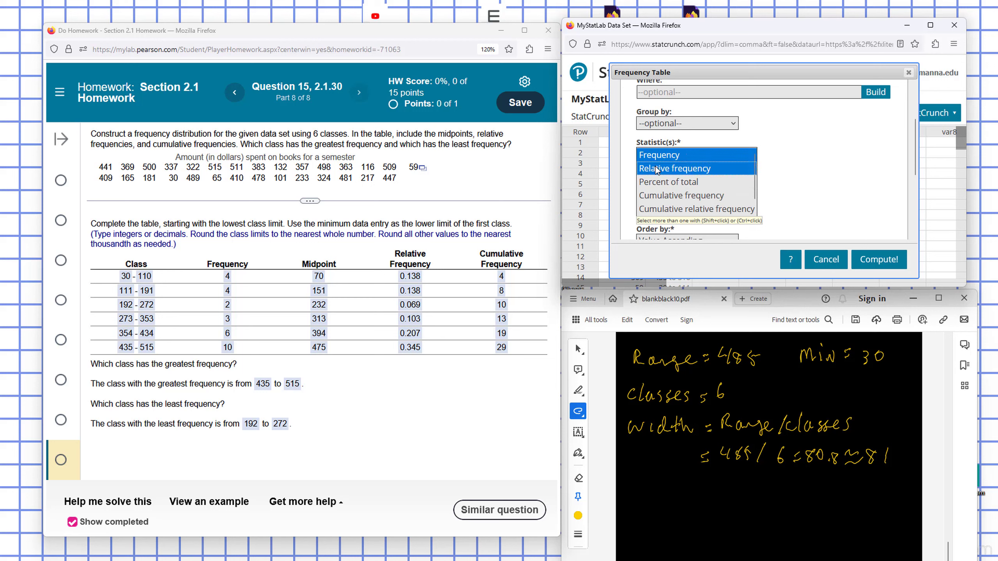
click(681, 195)
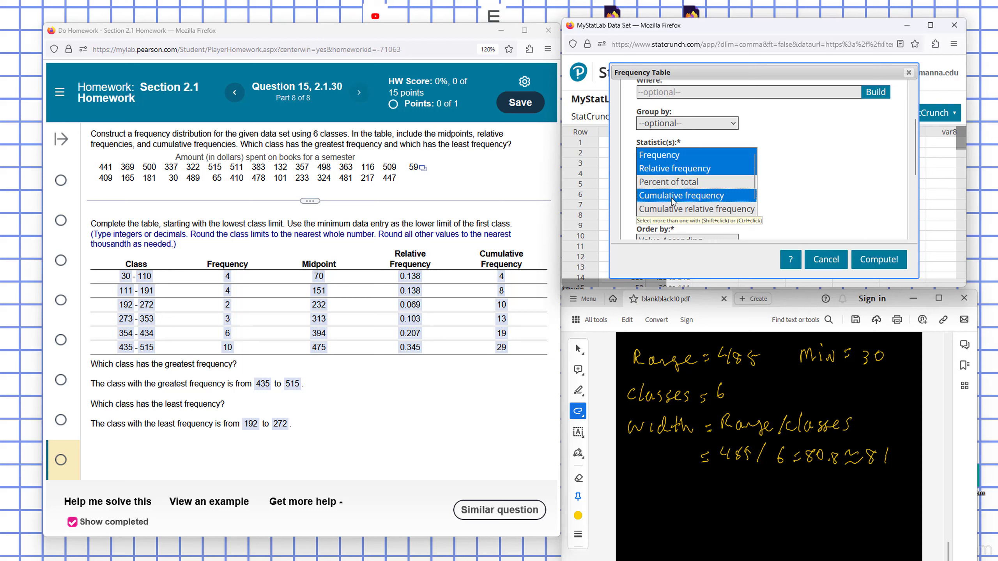
click(681, 196)
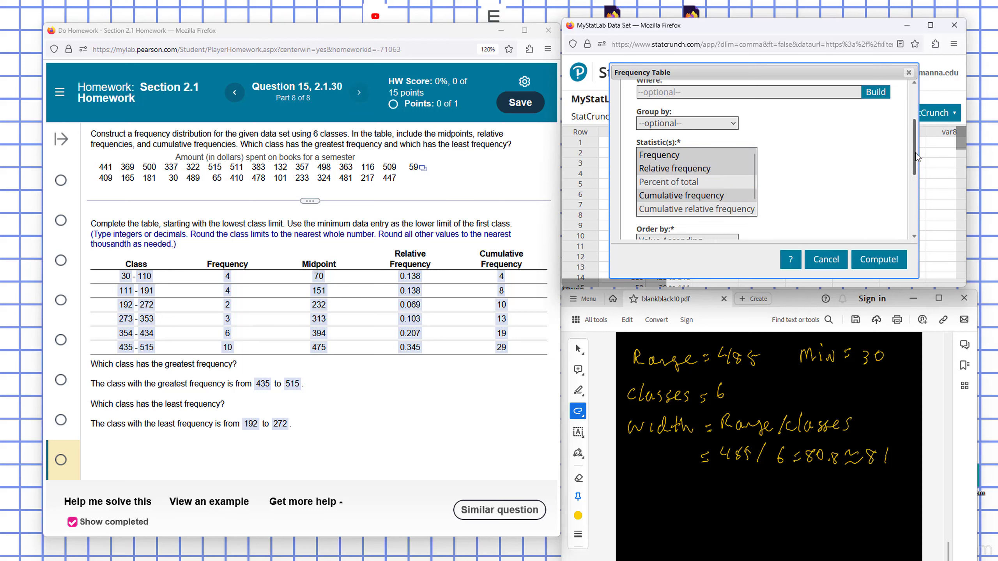
scroll(down, 3)
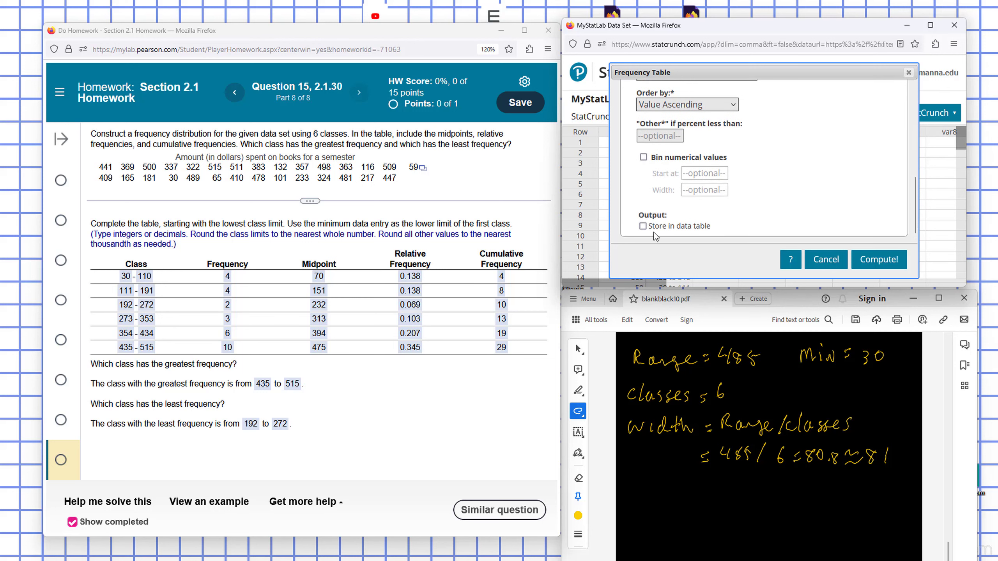
click(643, 227)
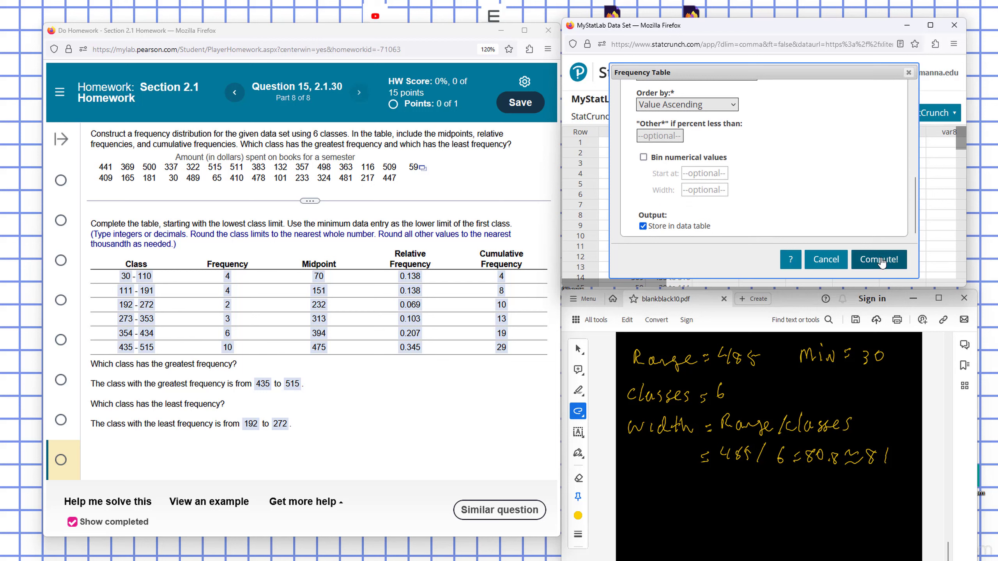
click(879, 259)
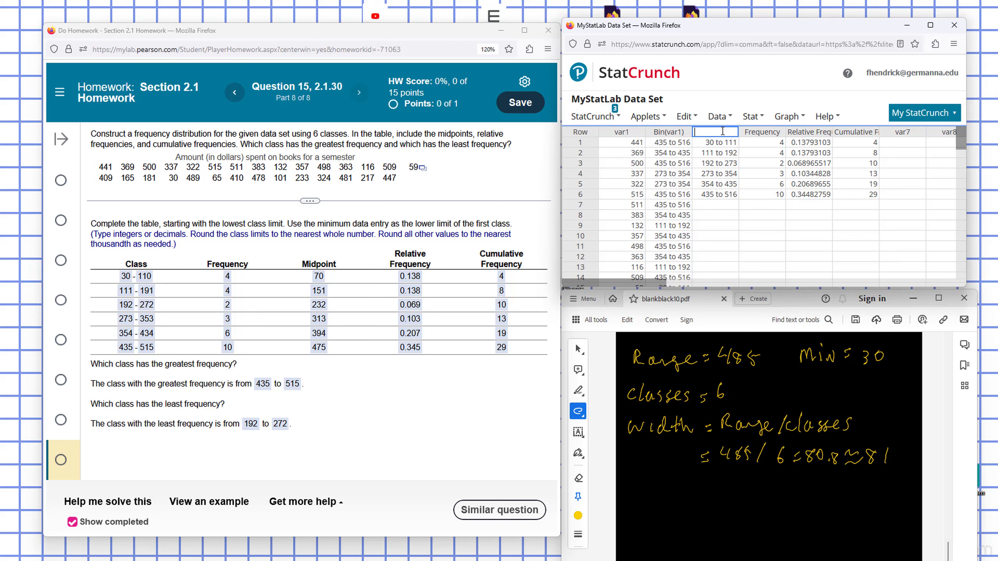
- Label the stored class-range column Classes
text(Classes)
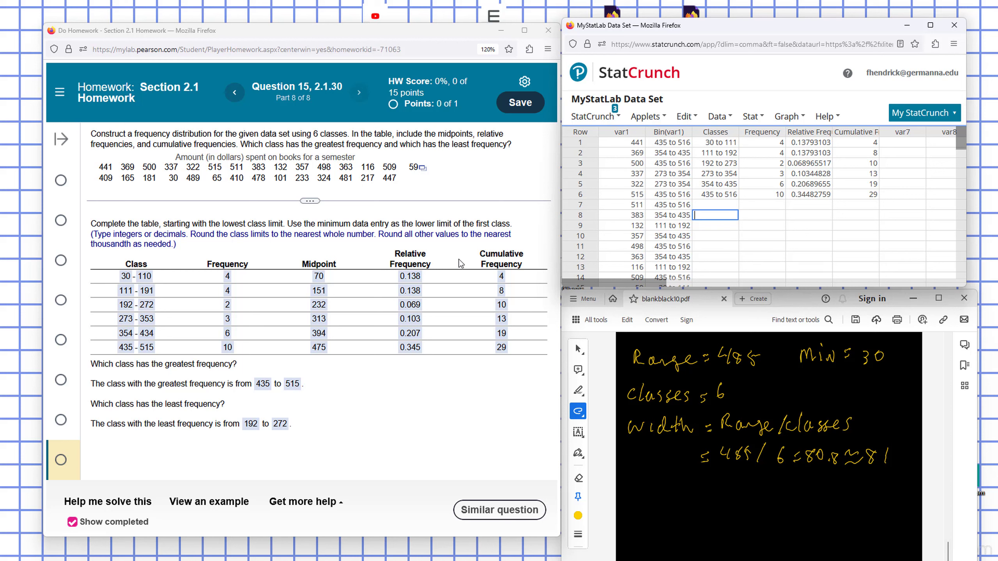
mouse_move(639, 199)
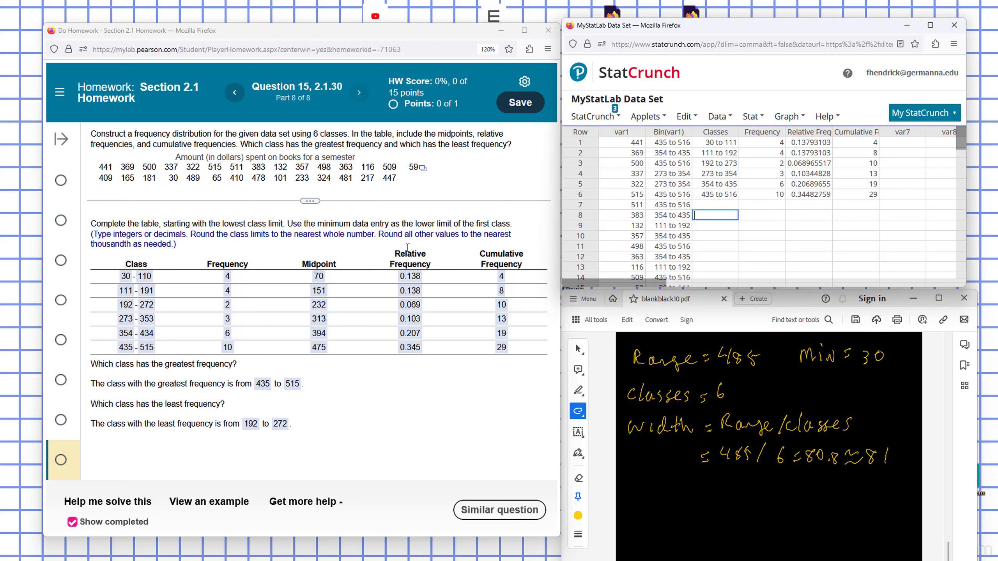
mouse_move(145, 283)
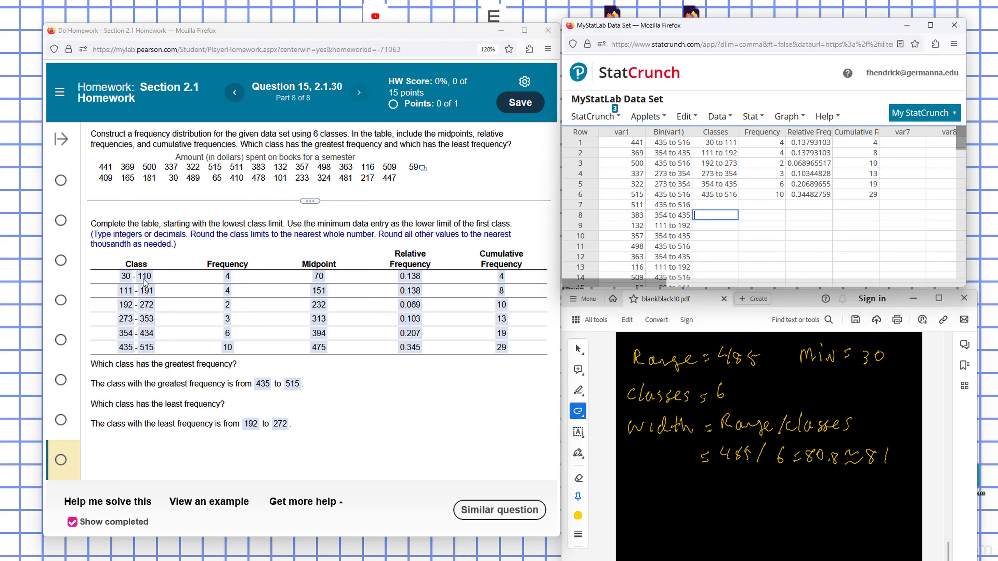
mouse_move(128, 299)
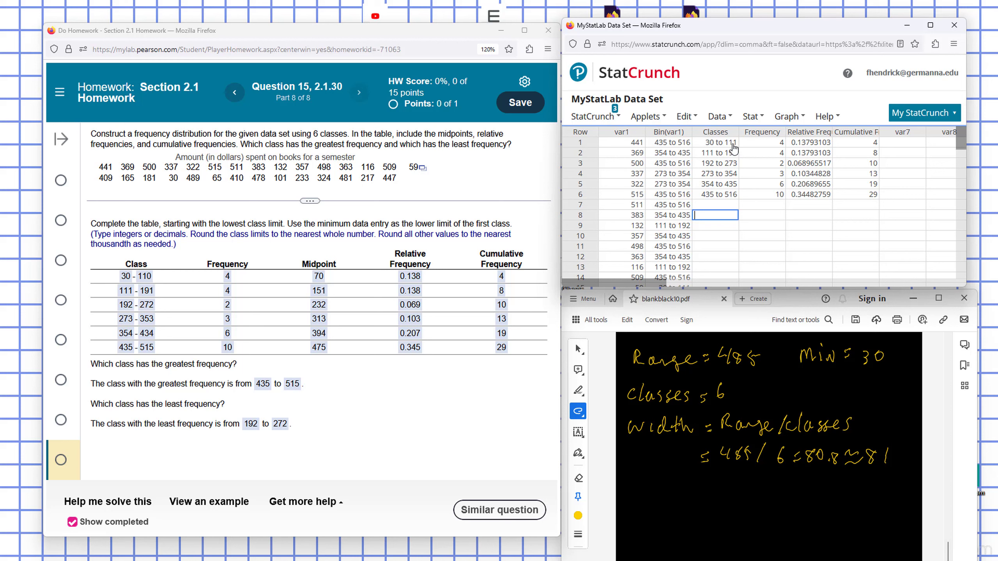
mouse_move(730, 203)
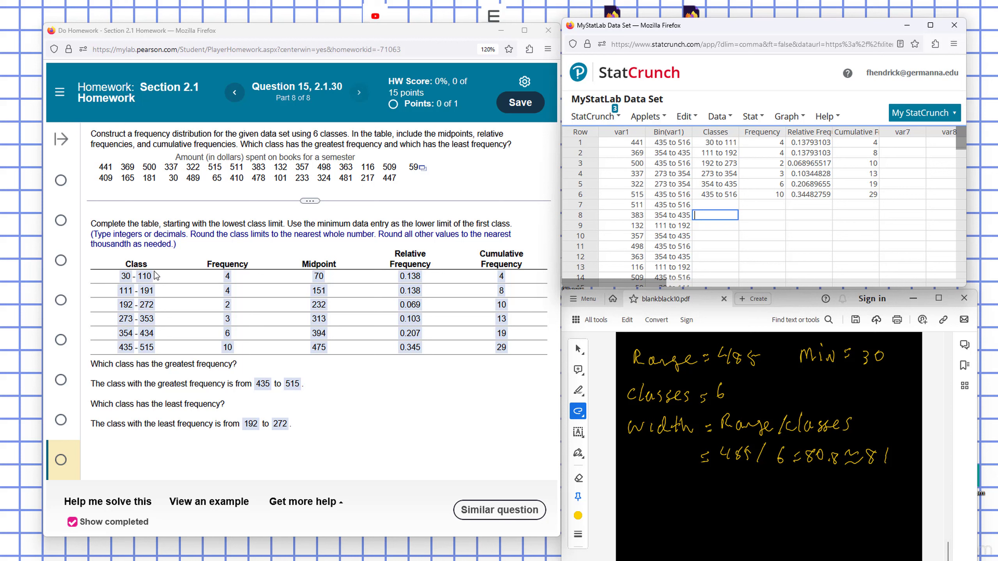
mouse_move(144, 342)
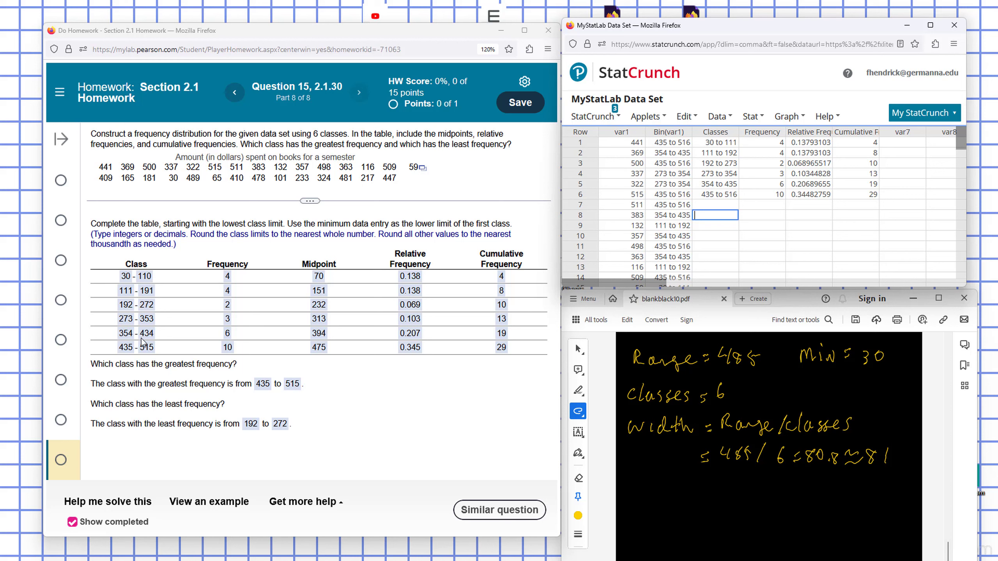
mouse_move(905, 138)
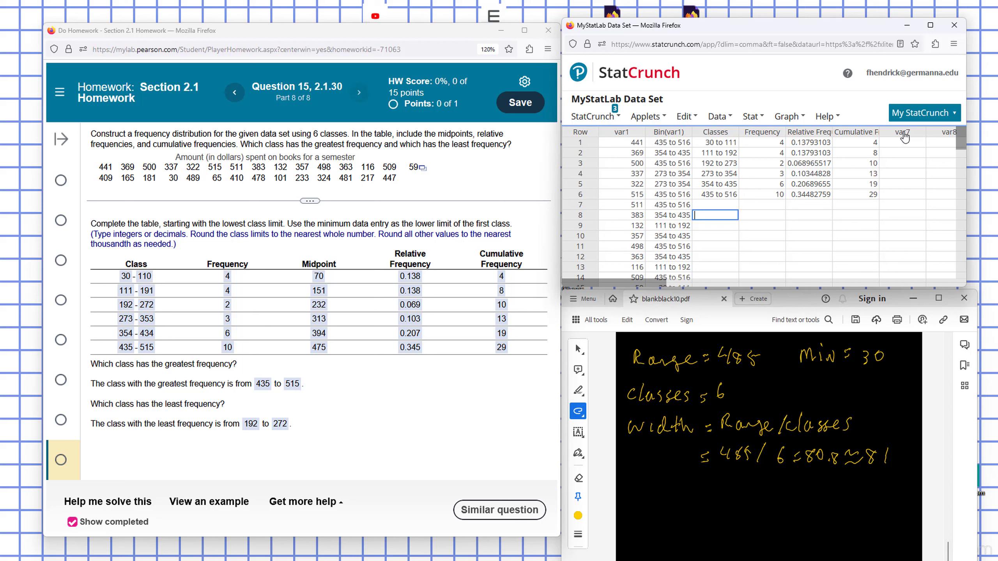
- Name the empty var7 column Midpoint
double_click(904, 132)
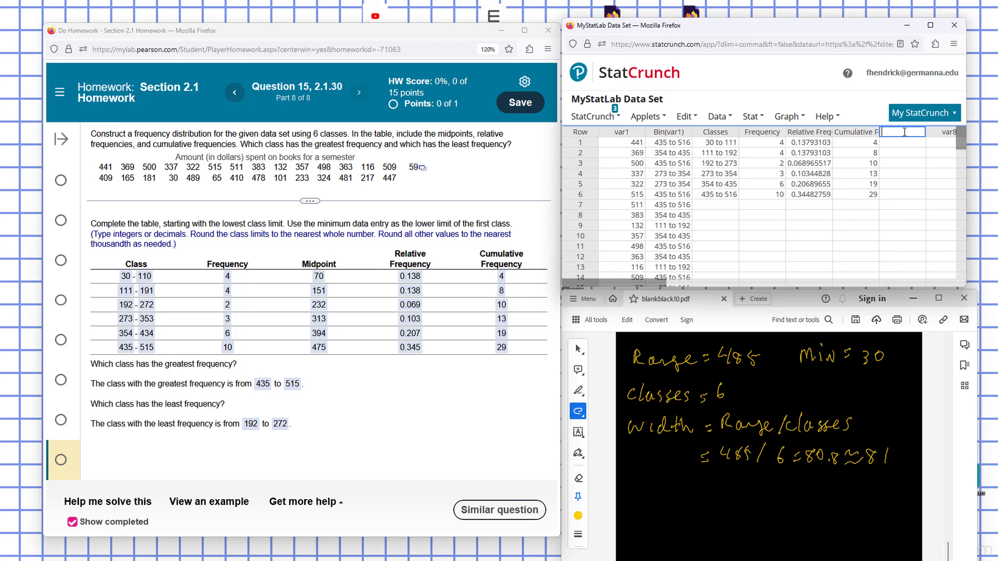
text(Mi)
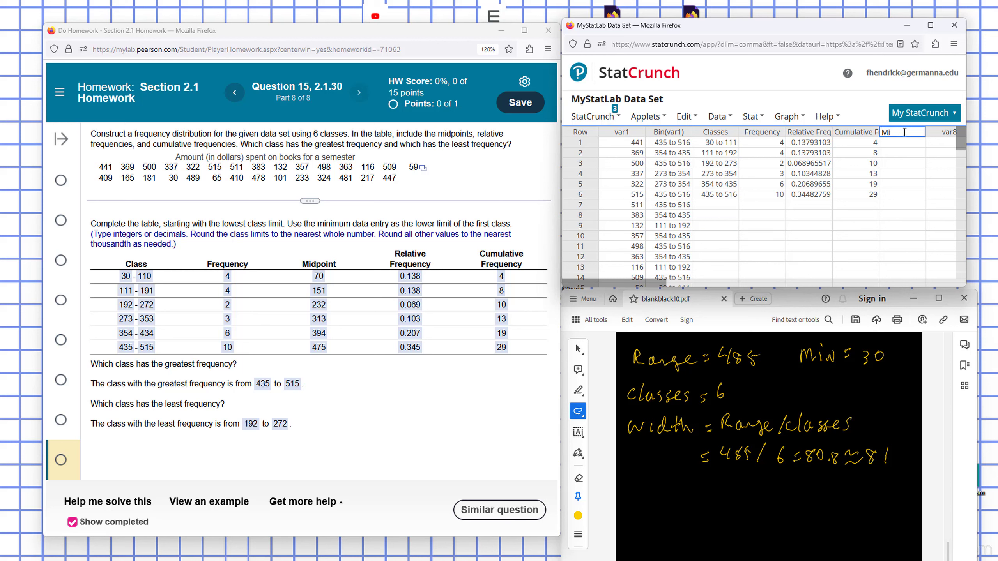
text(dpoin)
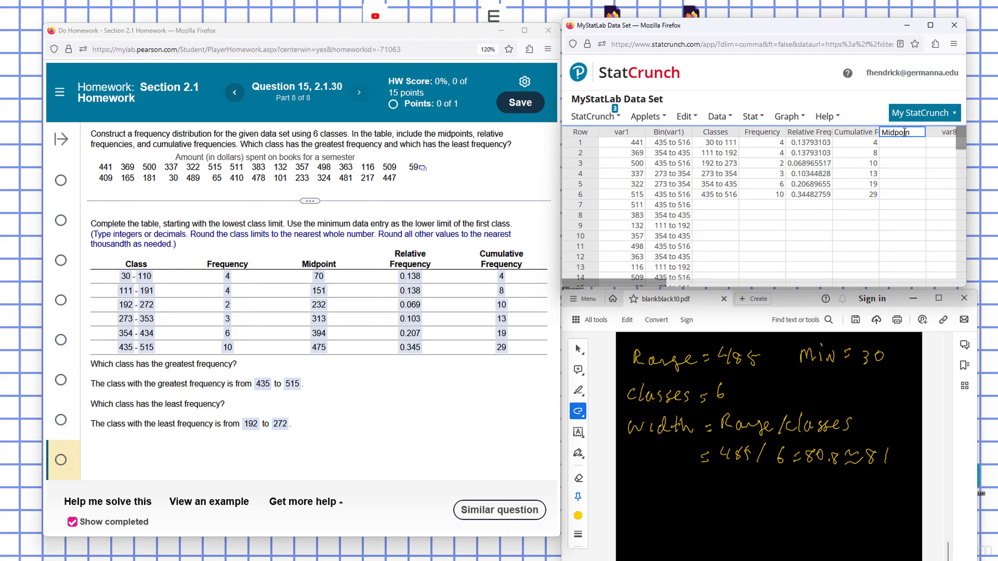
click(902, 246)
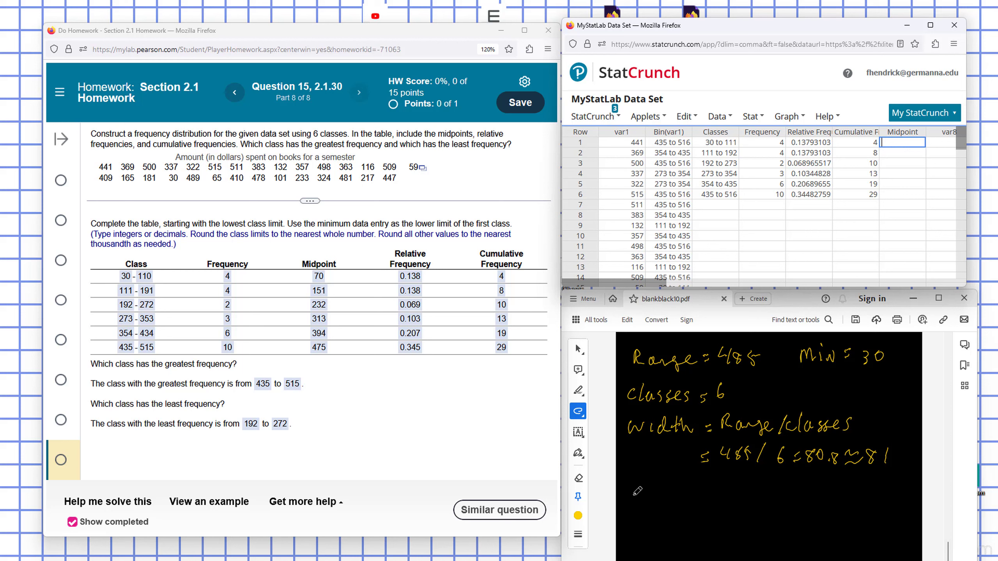
- Handwrite midpoint = (30+110)/2 = 140/2 = 70 on the Acrobat notes page
text(mid)
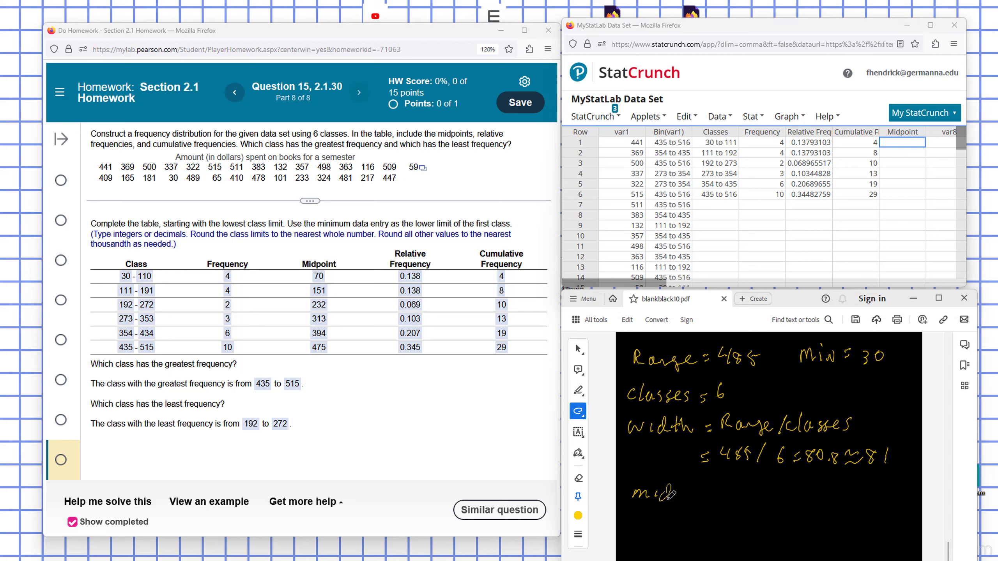
drag(636, 494, 723, 494)
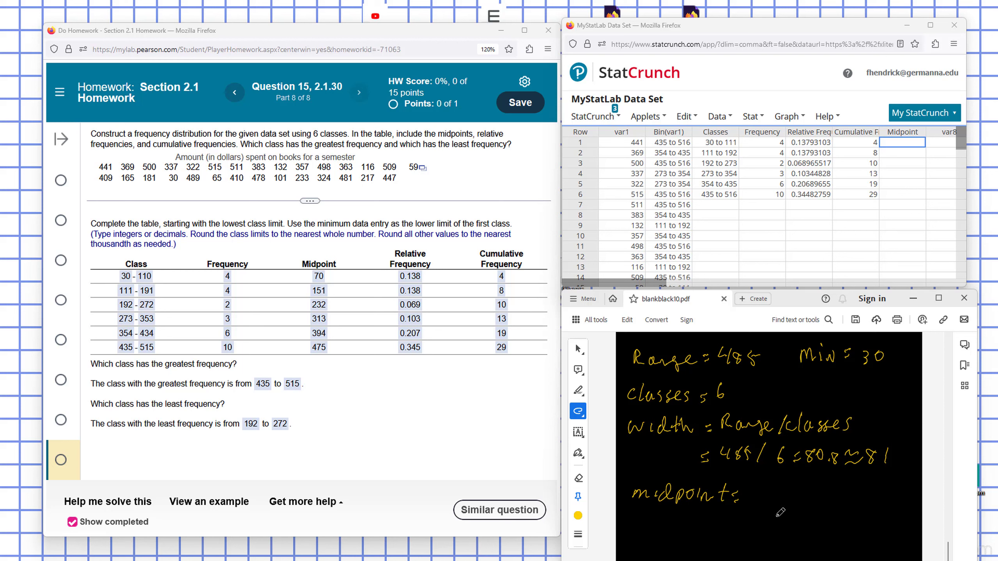
mouse_move(776, 496)
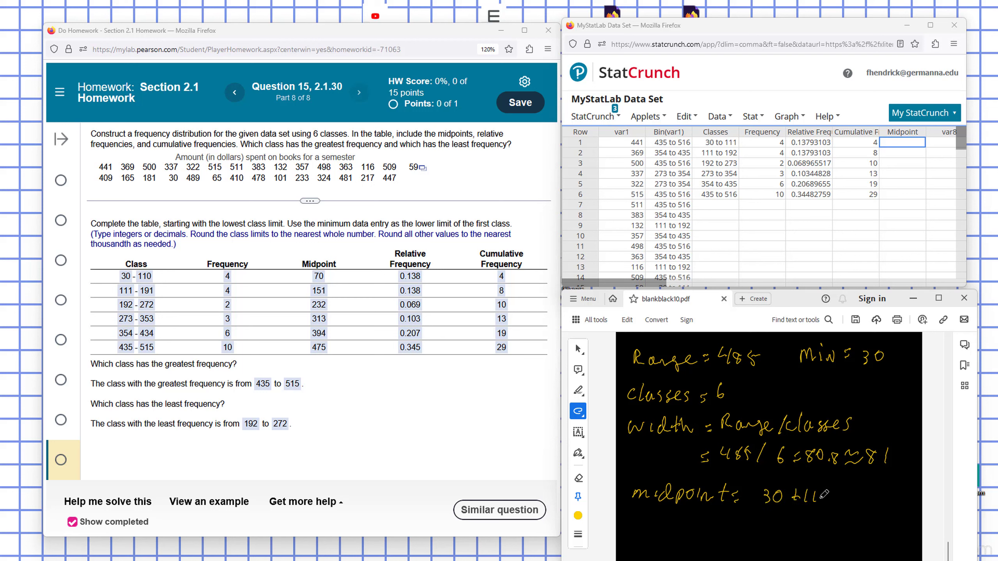
drag(792, 503, 821, 524)
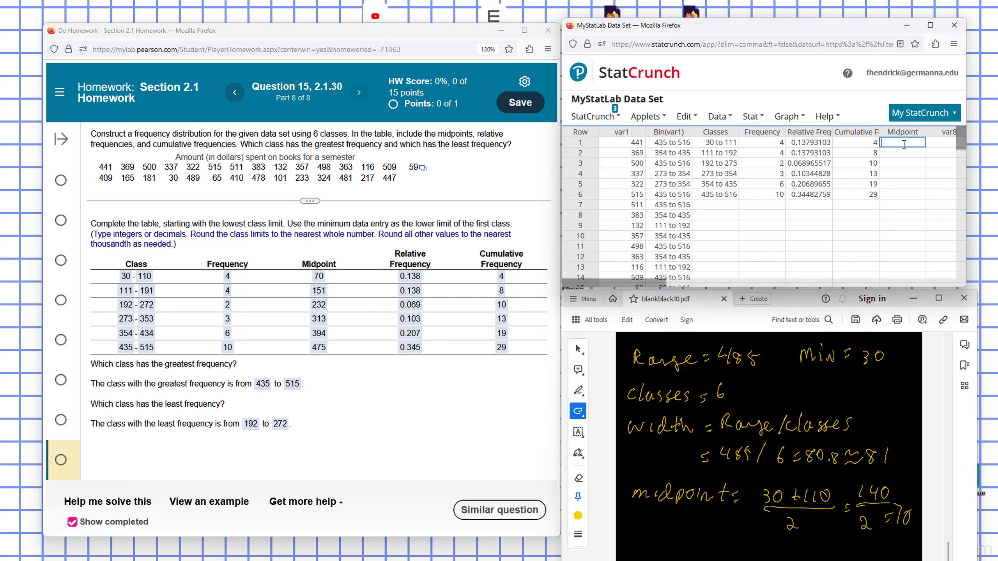
- Enter 70 in row 1 of Midpoint and continue past the MyLab inactivity warning
text(70)
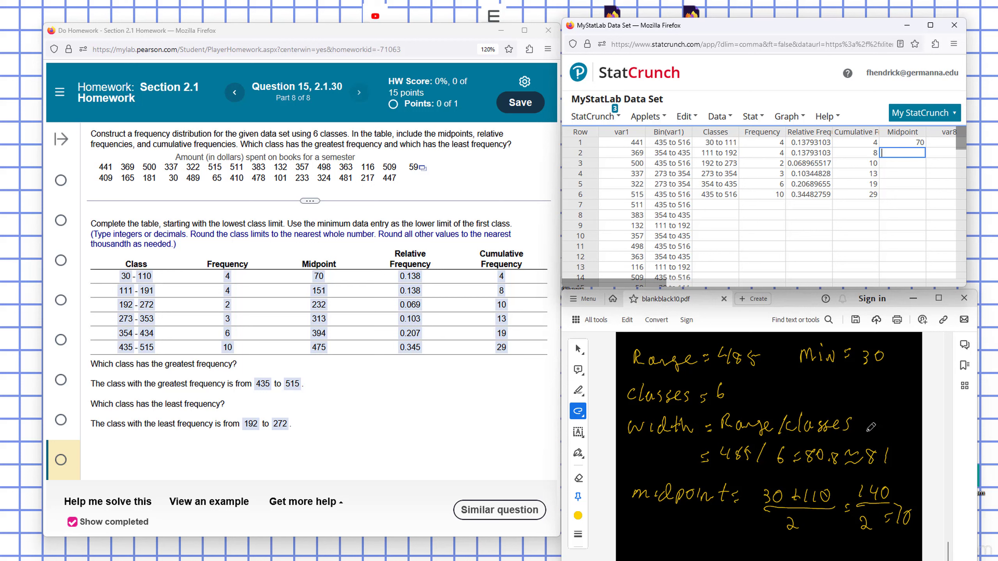
mouse_move(899, 510)
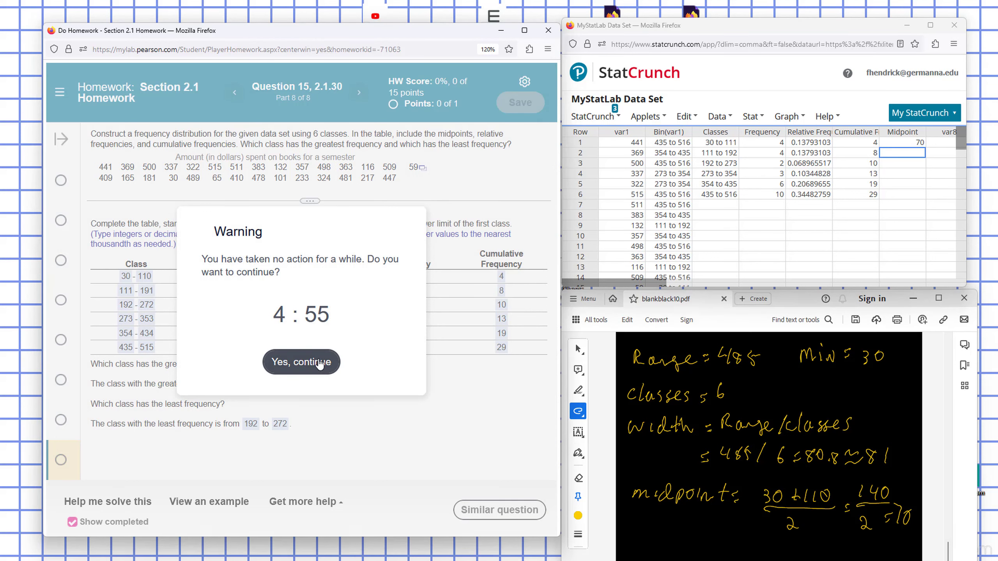
click(300, 362)
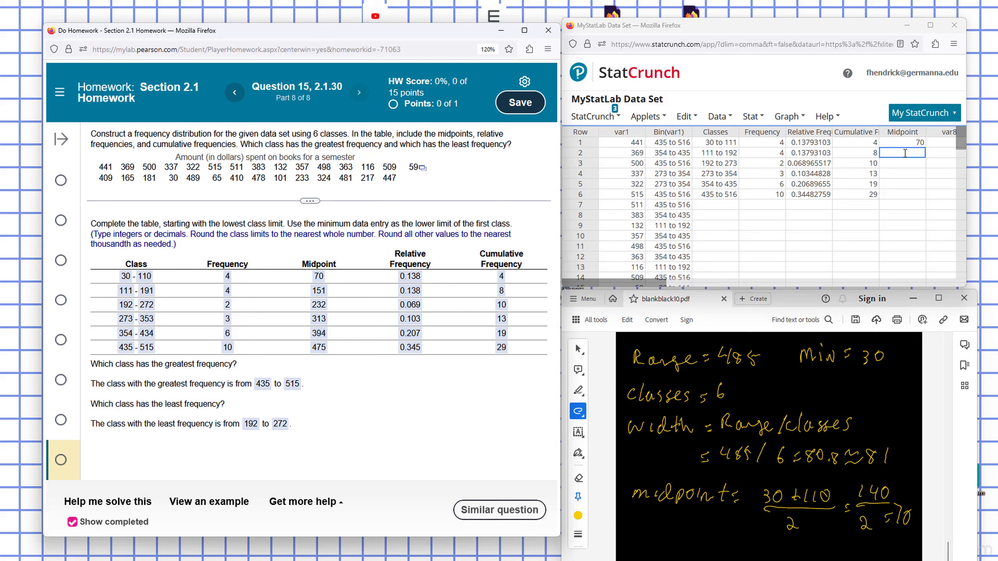
- Enter midpoints 151, 232, 313, 394 and 475 in rows 2–6 of Midpoint
text(151)
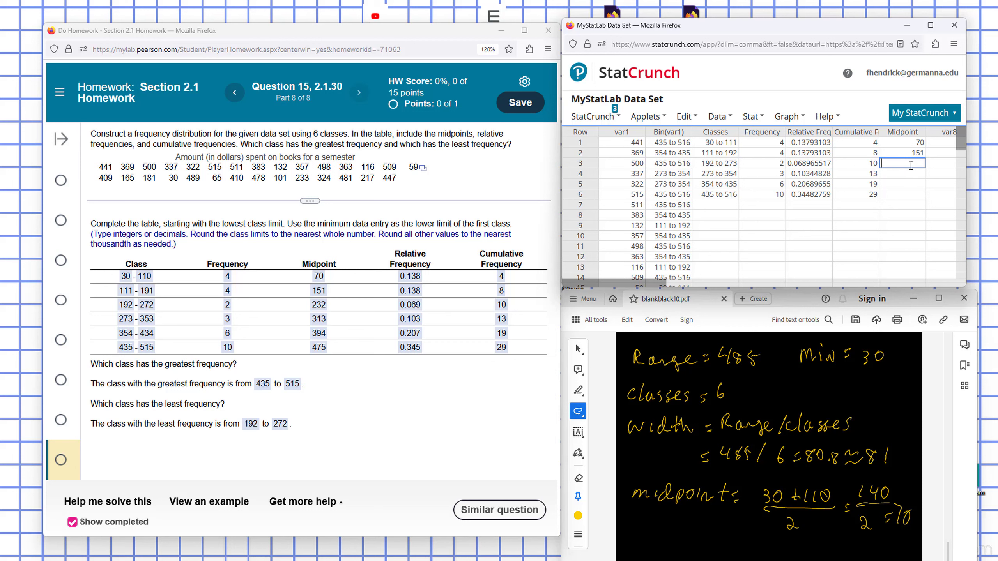
text(232)
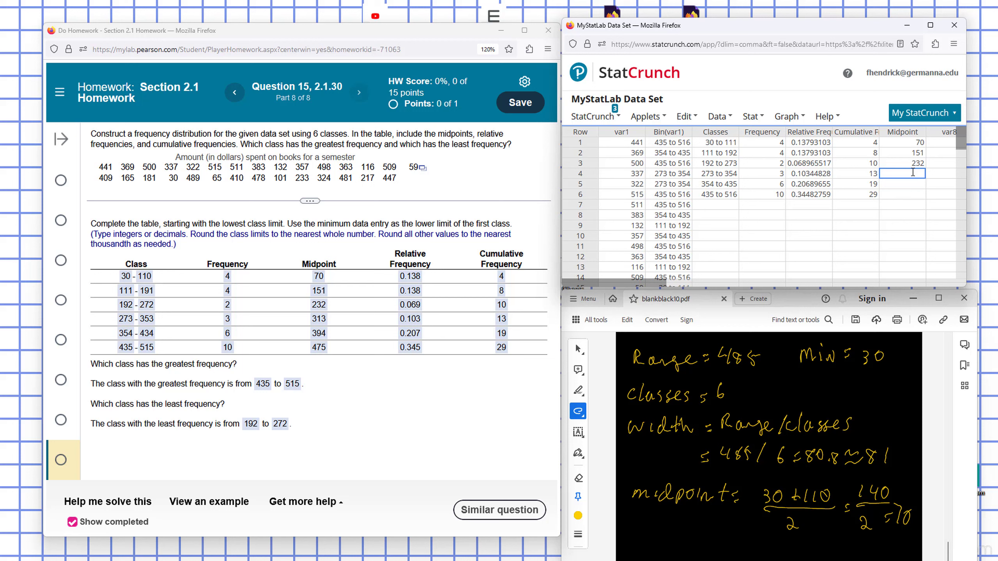
text(313)
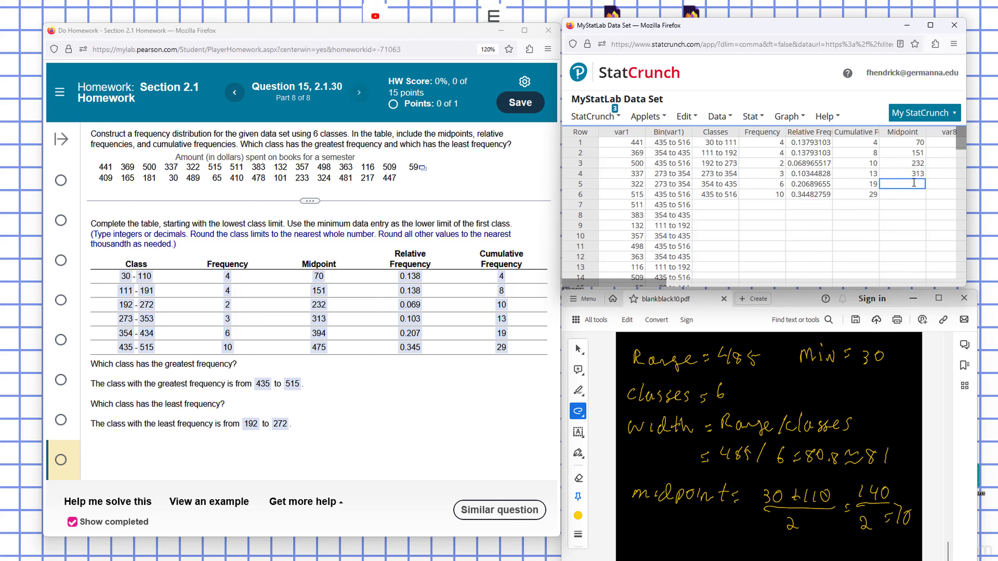
text(3)
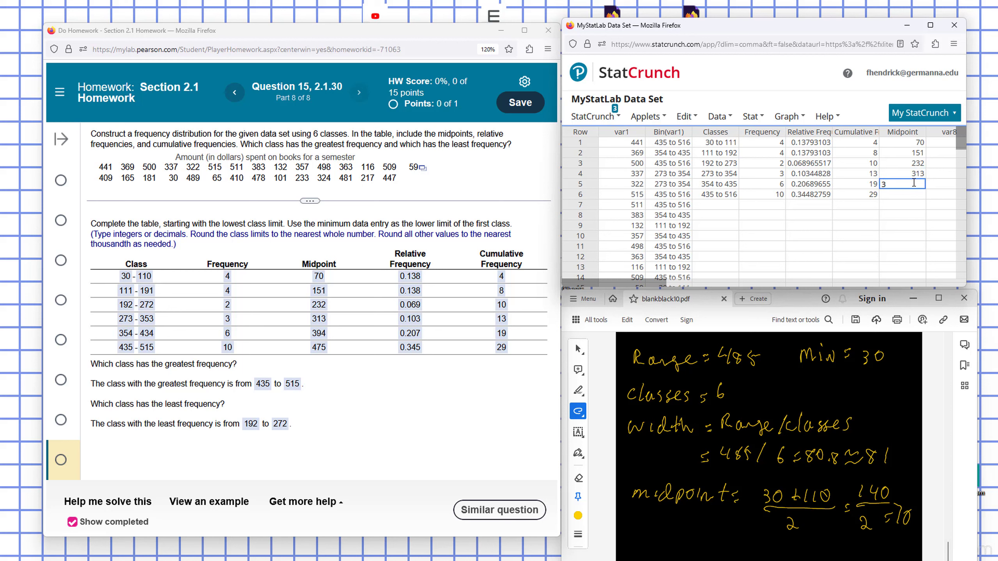
text(94)
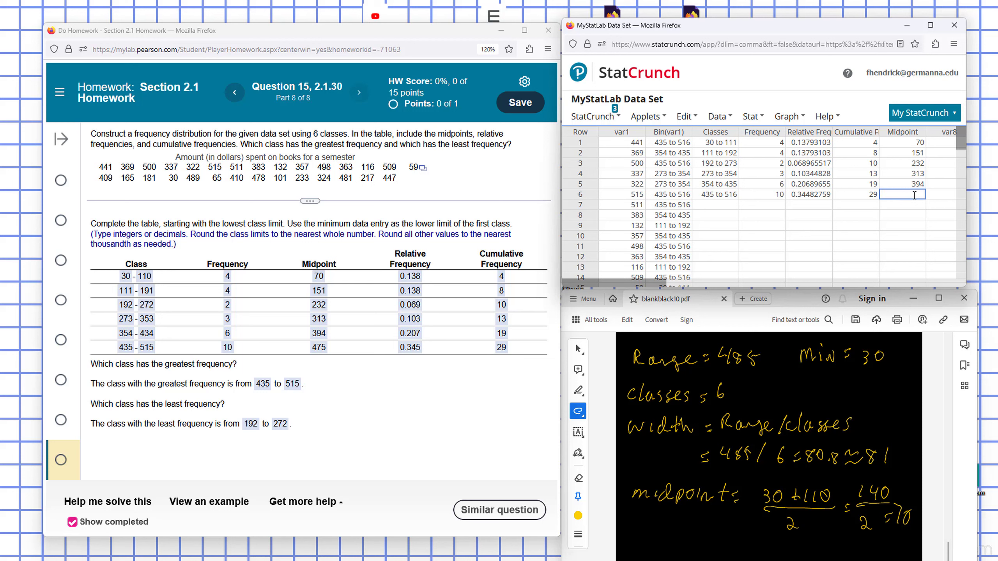
text(475)
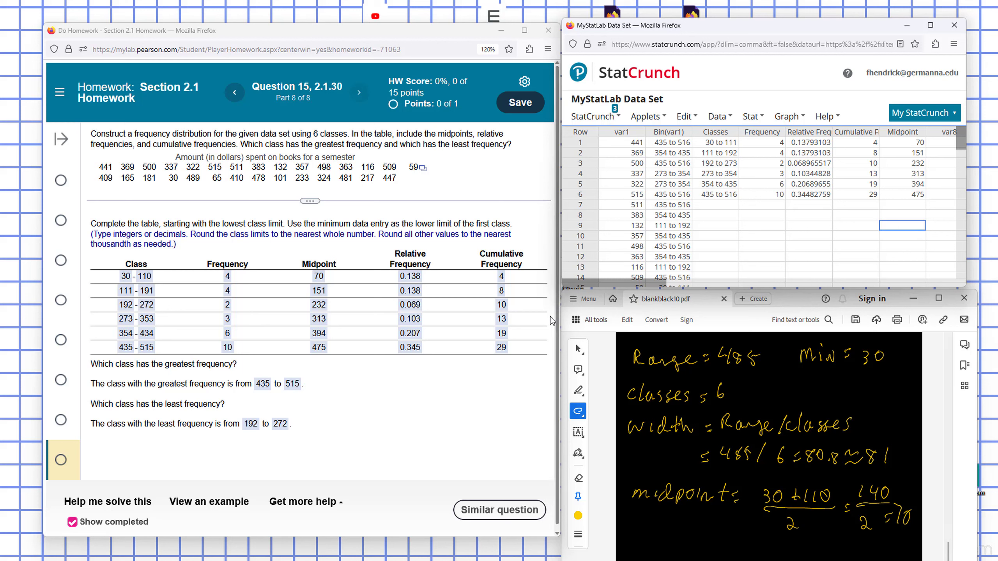
mouse_move(265, 393)
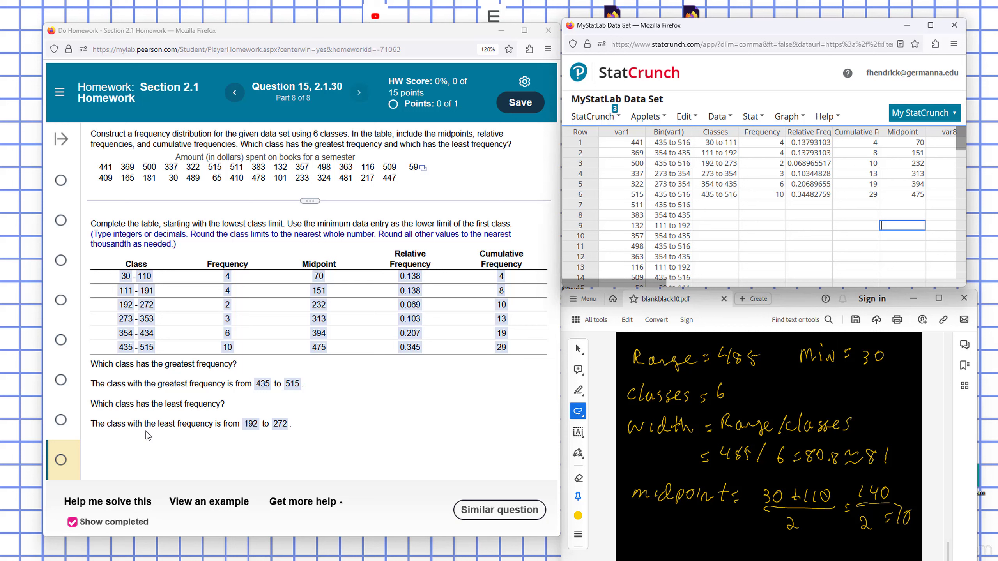
mouse_move(124, 312)
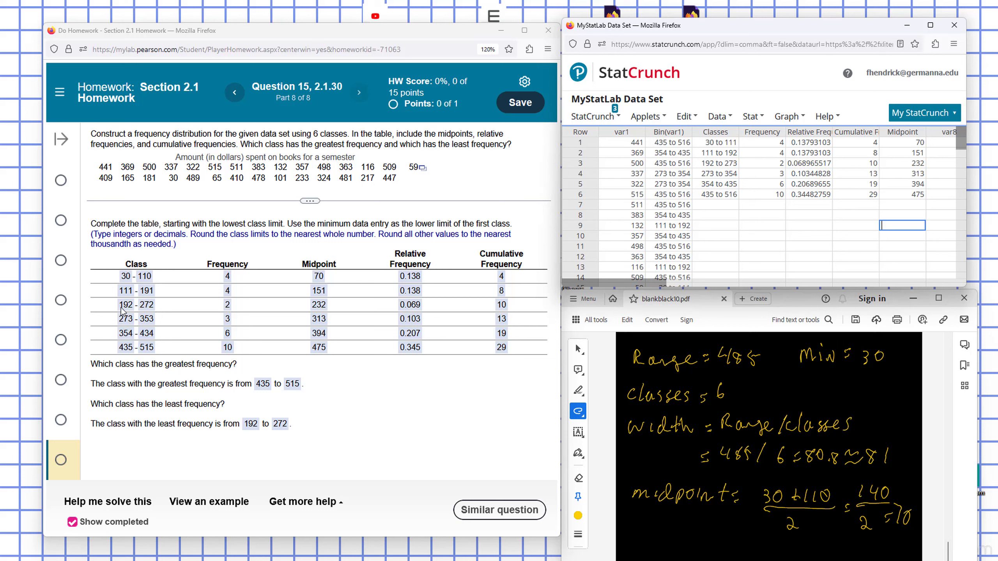
mouse_move(294, 449)
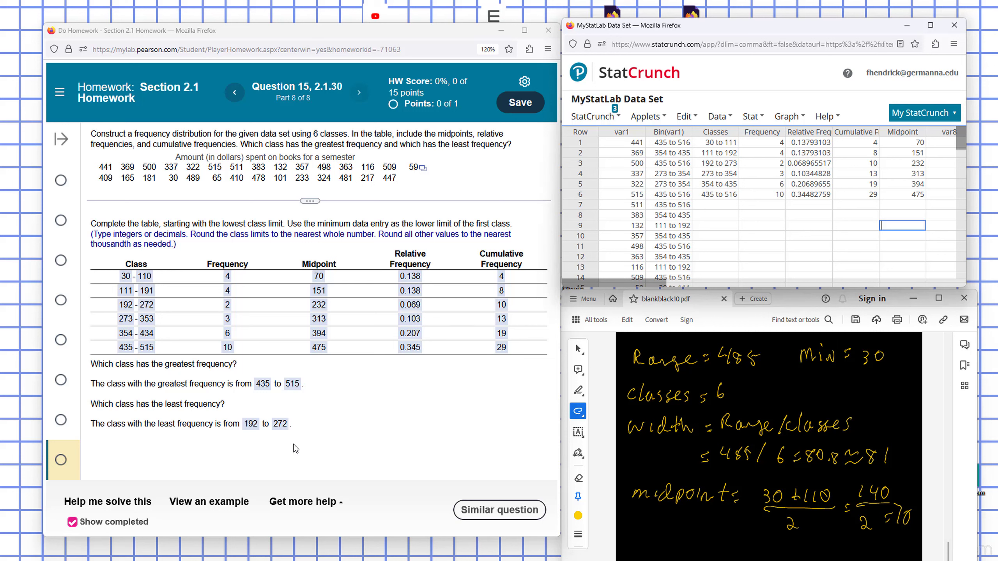
mouse_move(347, 444)
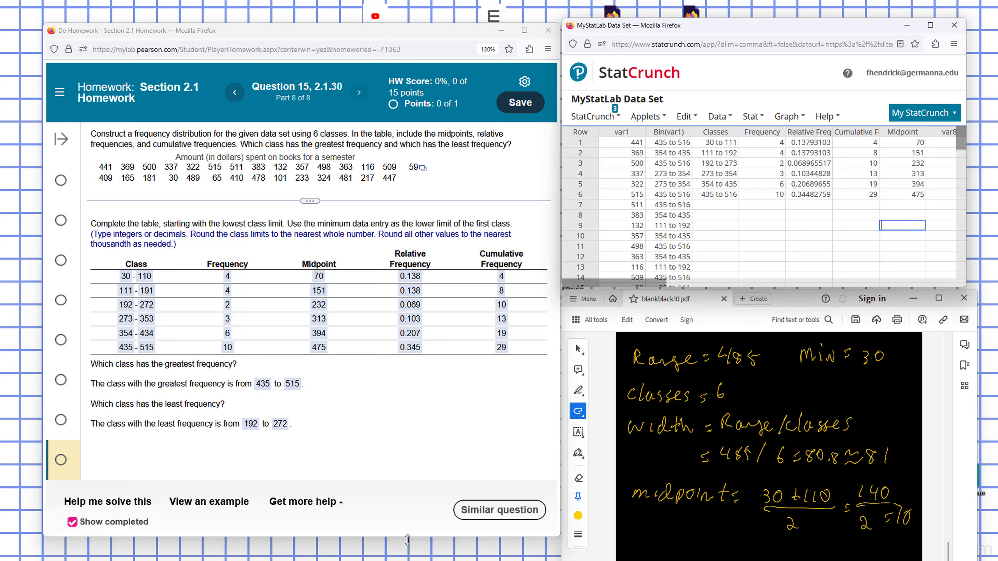
mouse_move(234, 285)
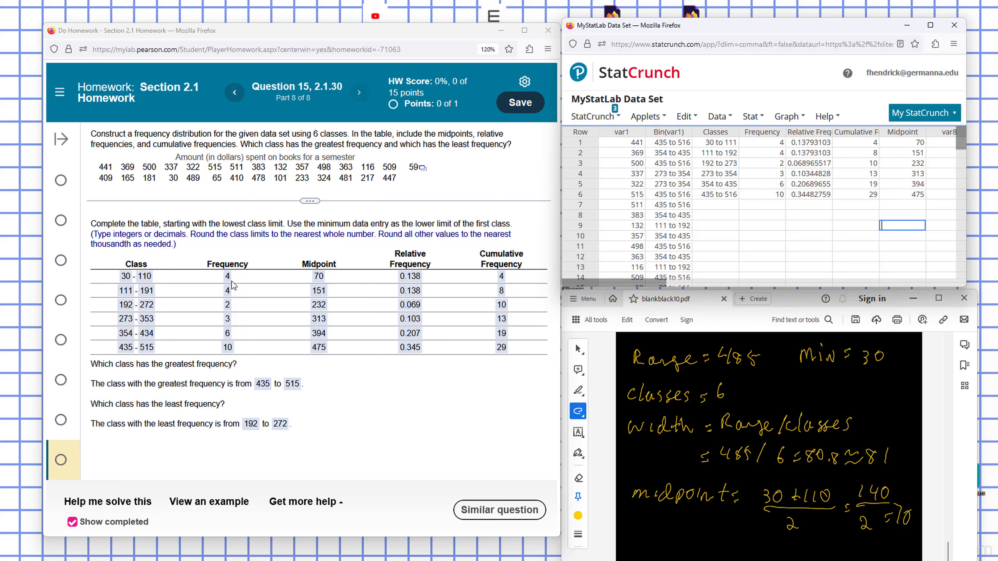